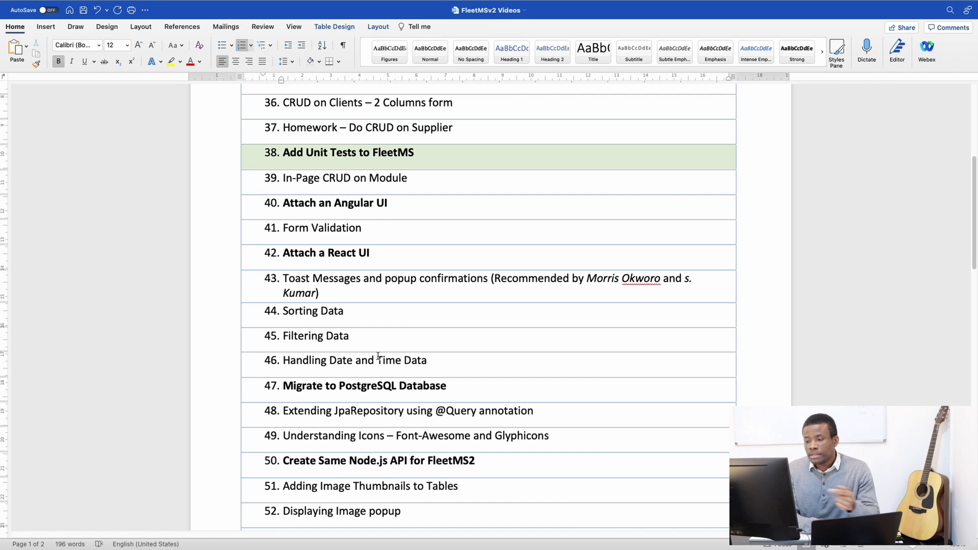
mouse_move(417, 299)
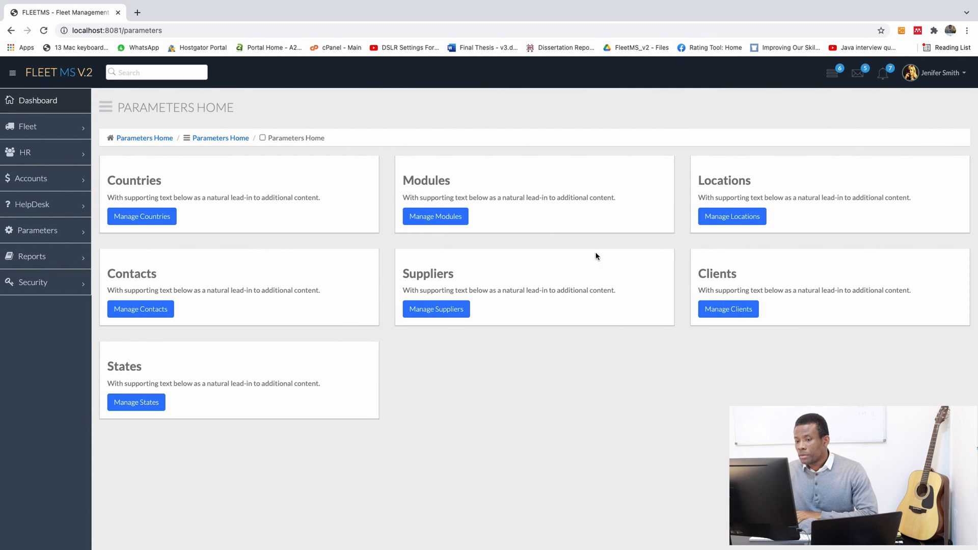
mouse_move(731, 216)
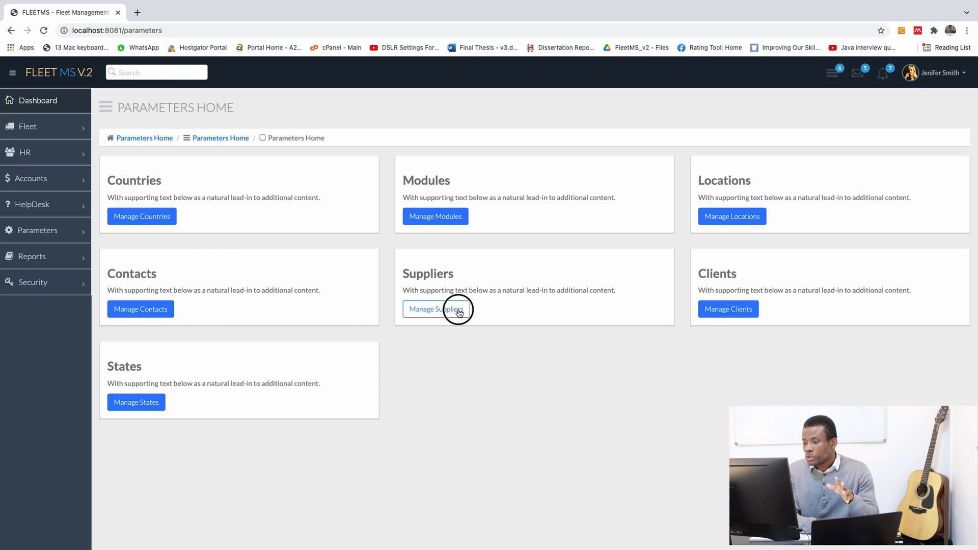
mouse_move(221, 194)
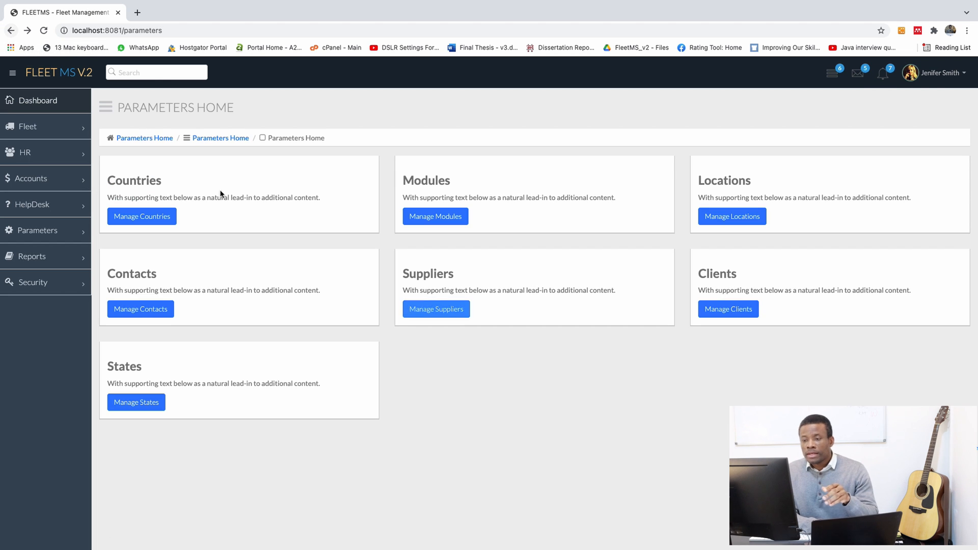
mouse_move(282, 342)
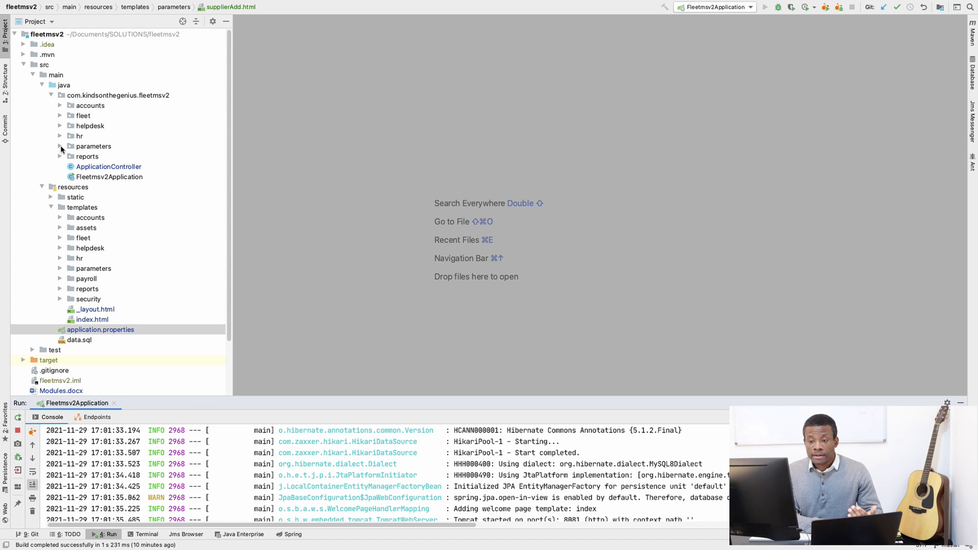
Step: Open CountryController from parameters > controllers and place the caret in getCountry
click(60, 145)
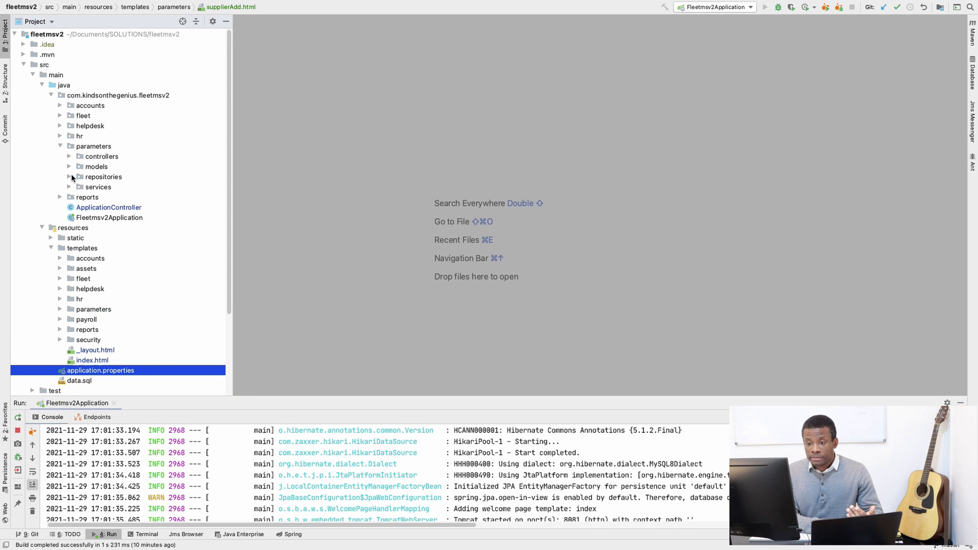
click(101, 156)
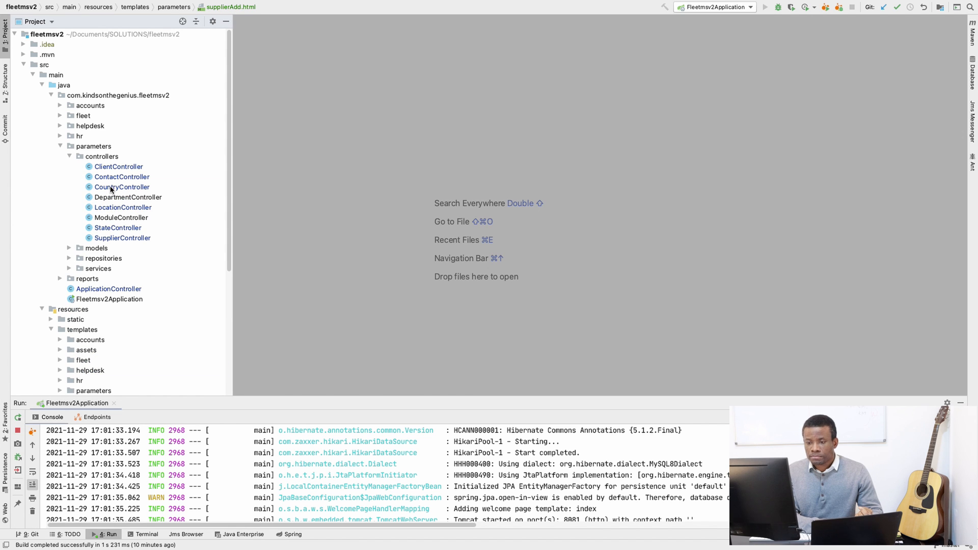
double_click(123, 187)
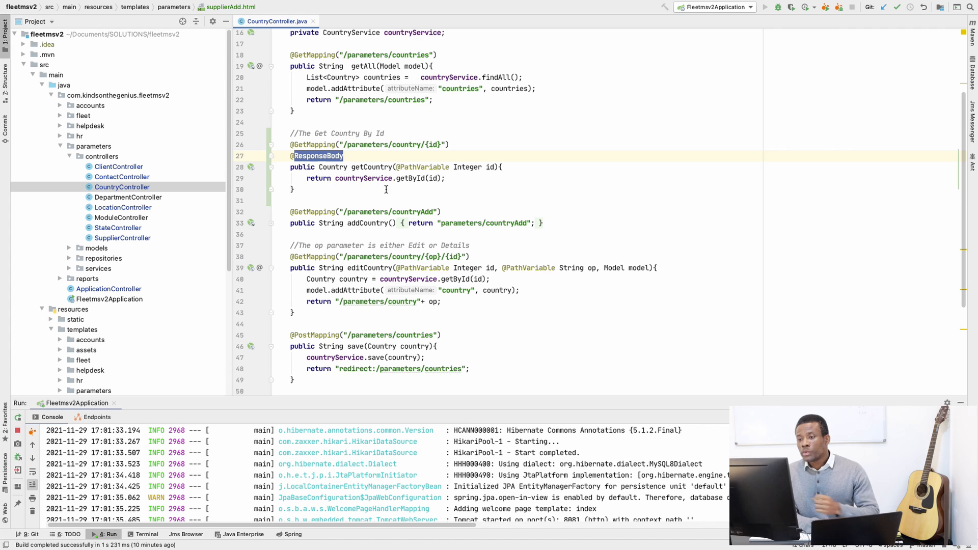
click(271, 138)
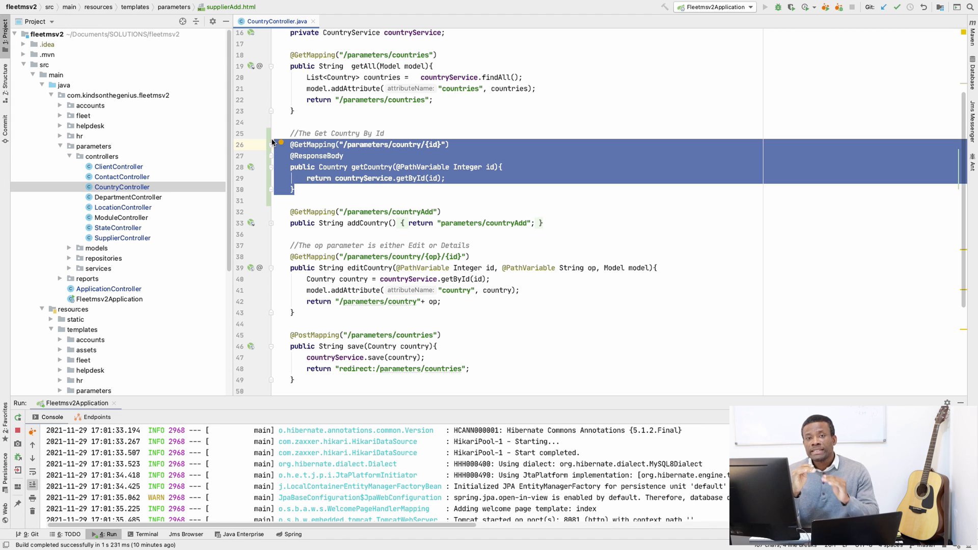
mouse_move(388, 134)
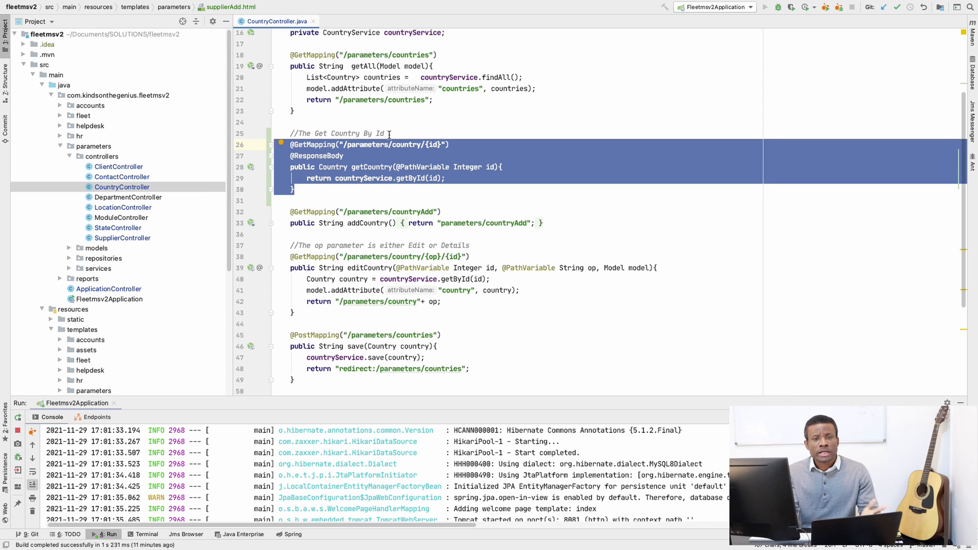
mouse_move(418, 258)
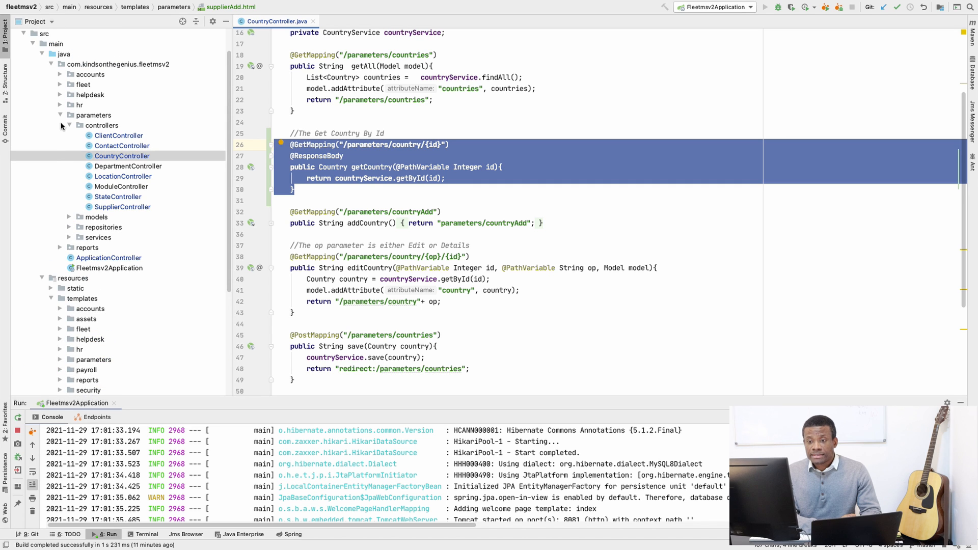
Step: Collapse parameters, the main package, java and main, then expand test > java to show Fleetmsv2ApplicationTests
click(68, 115)
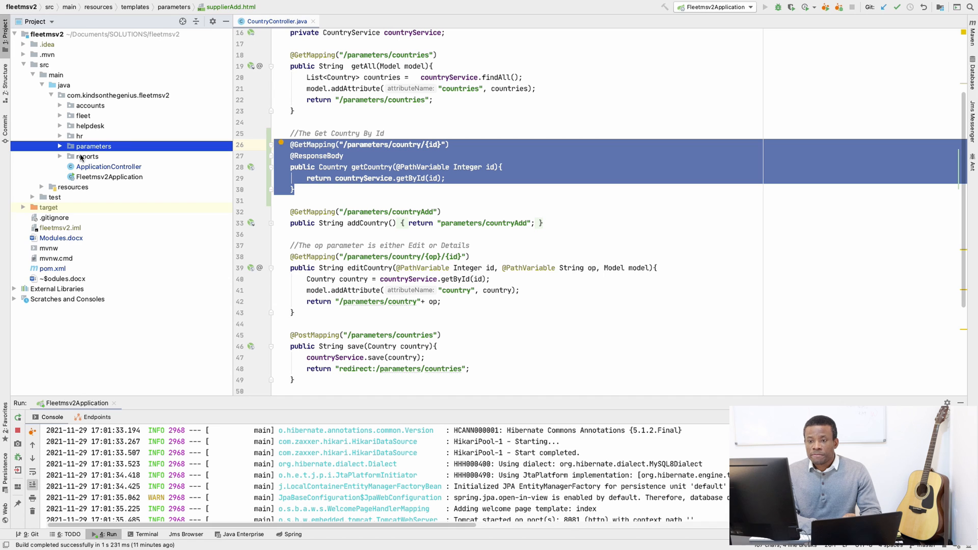
click(52, 95)
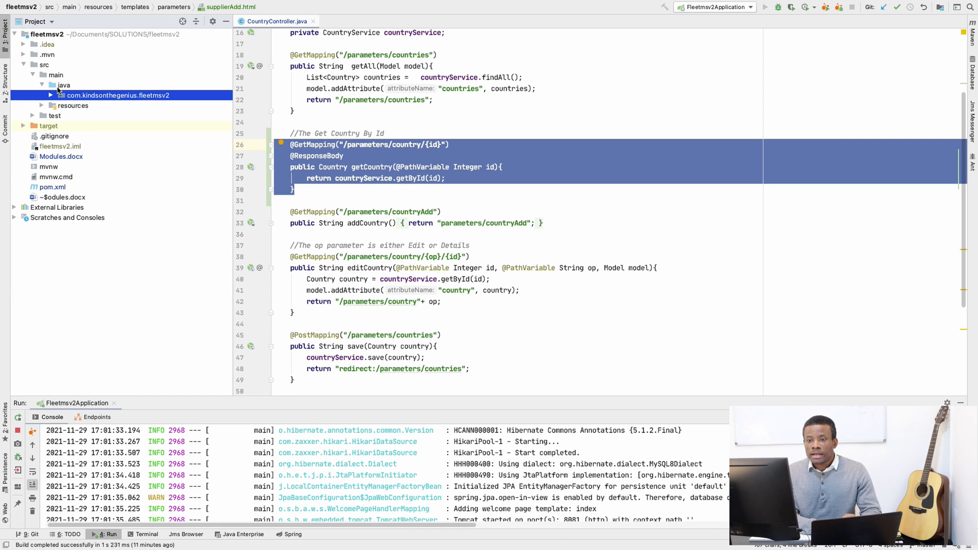
click(49, 86)
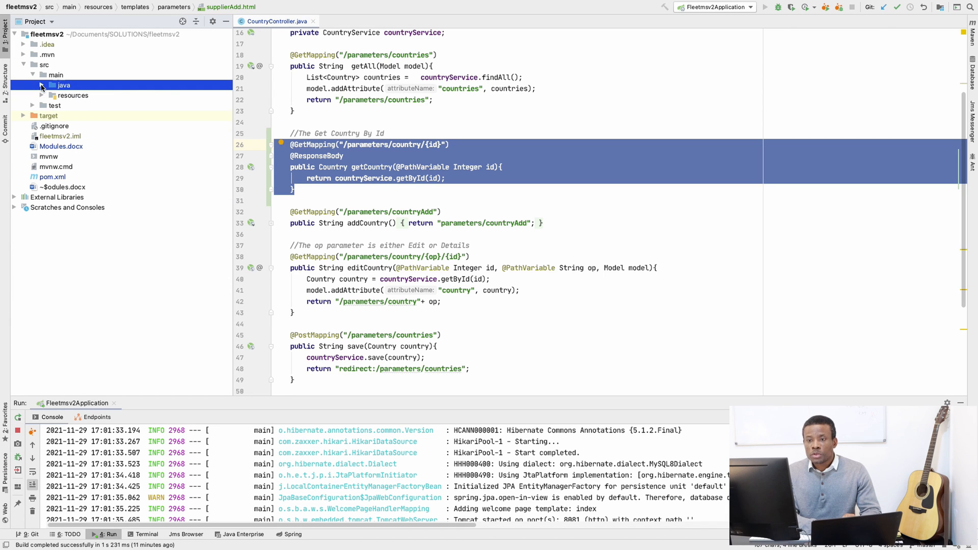
click(32, 105)
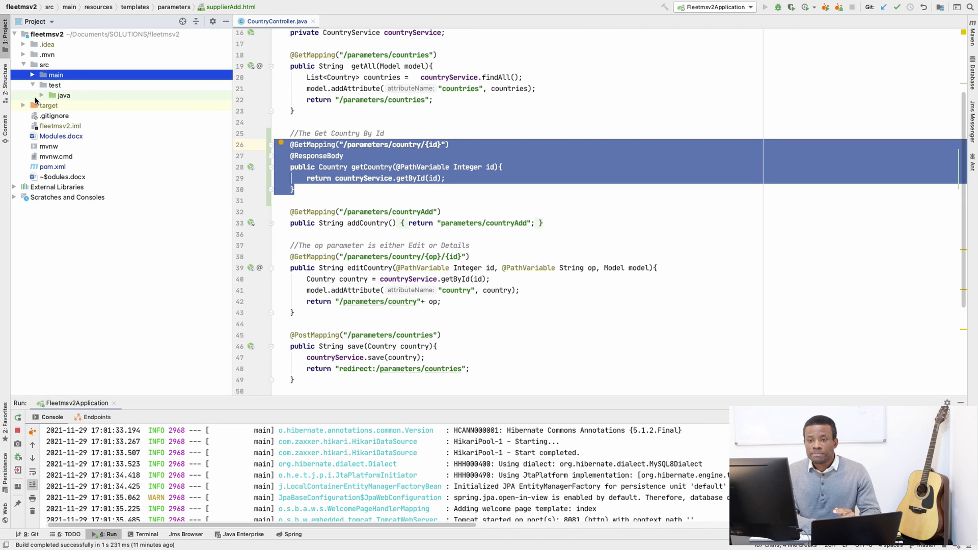
click(62, 95)
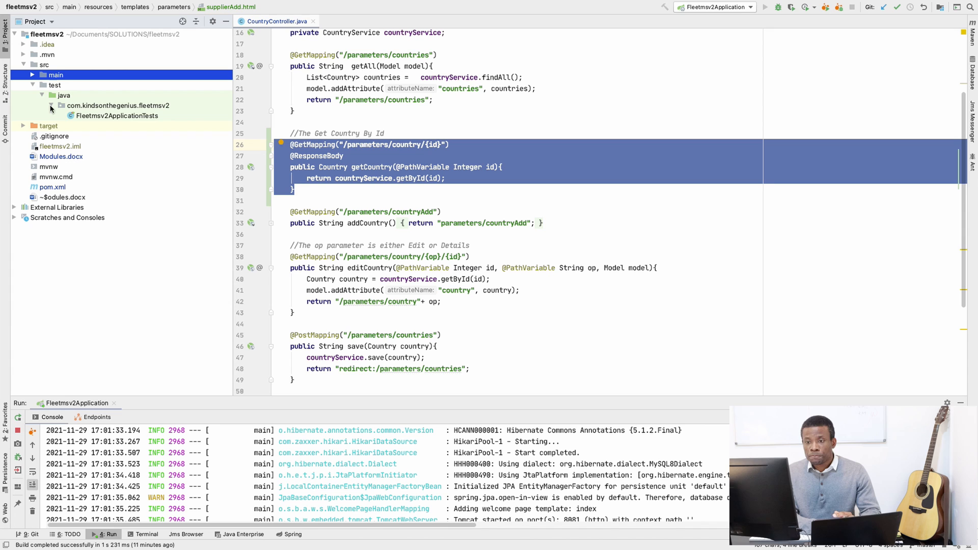
mouse_move(135, 109)
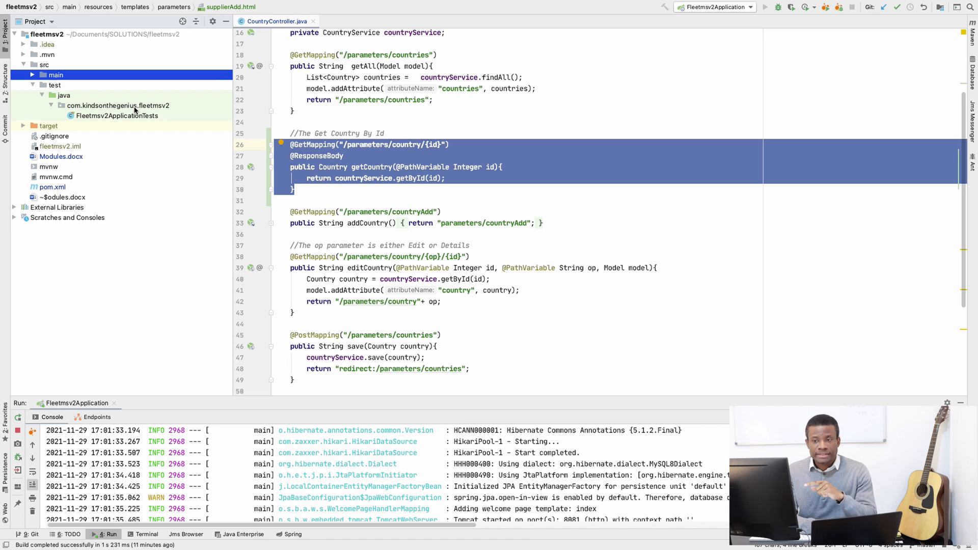
Step: Create a new Java class named CountryTests in the test package
right_click(117, 105)
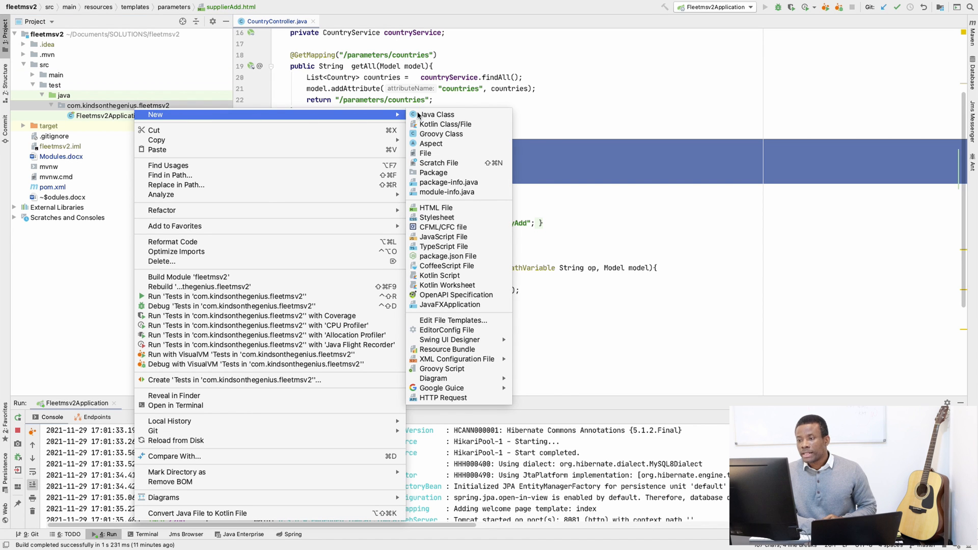
click(436, 114)
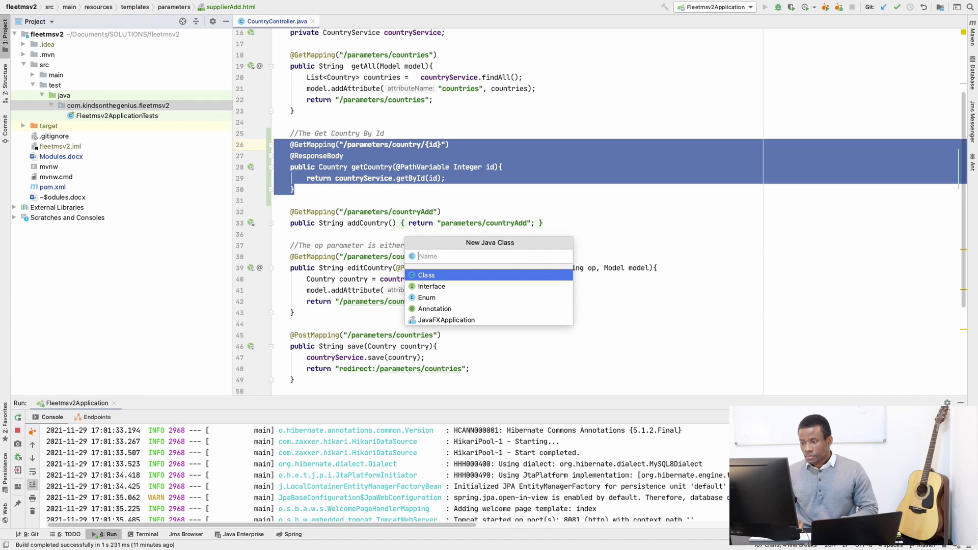
text(CountryTEs)
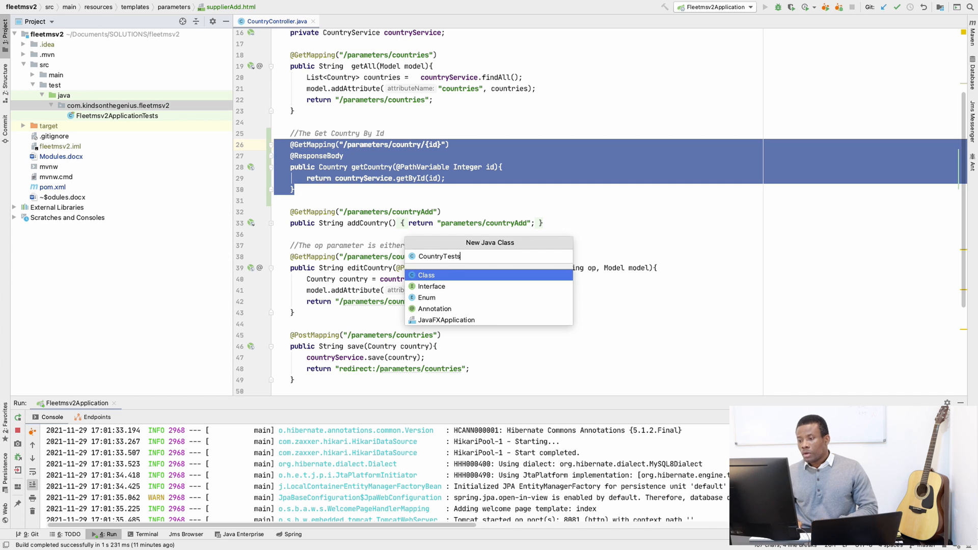
click(426, 275)
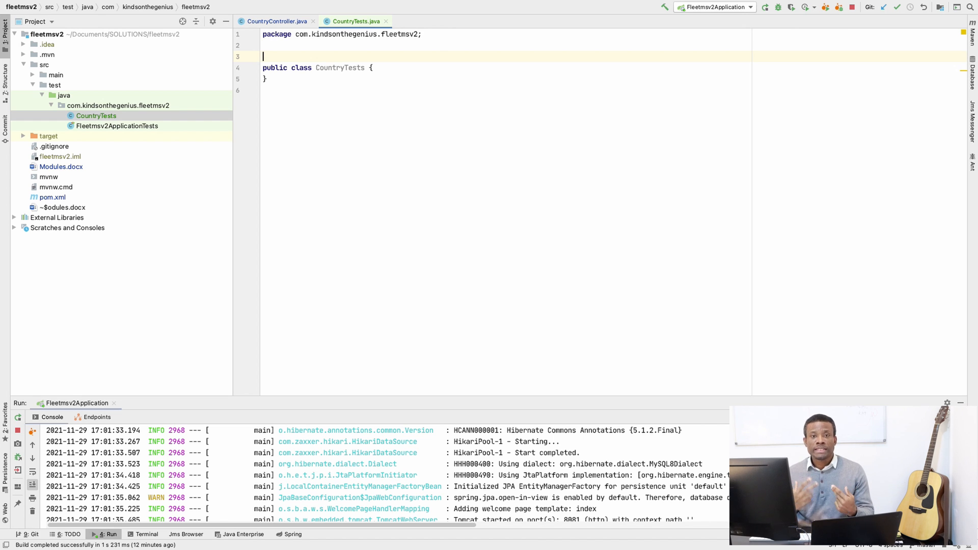
text(@)
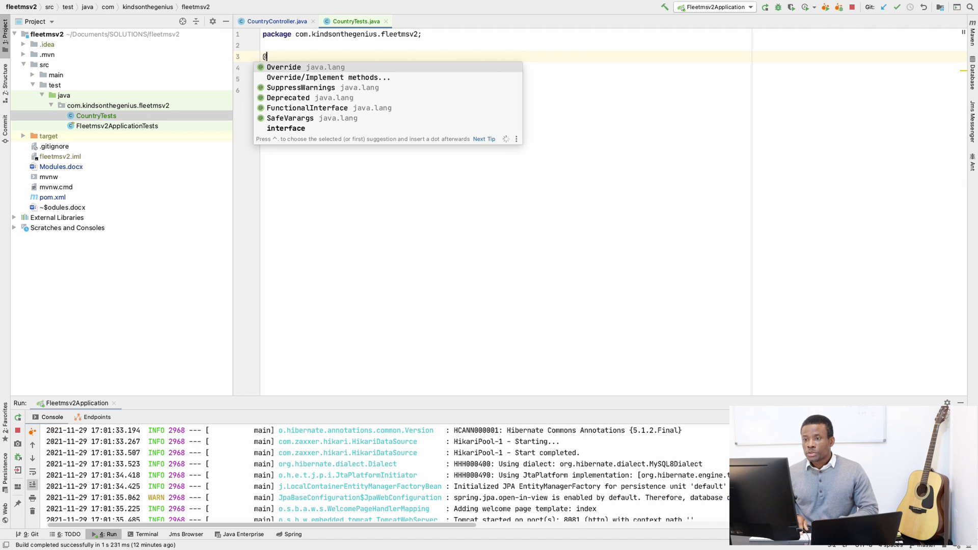
text(Data)
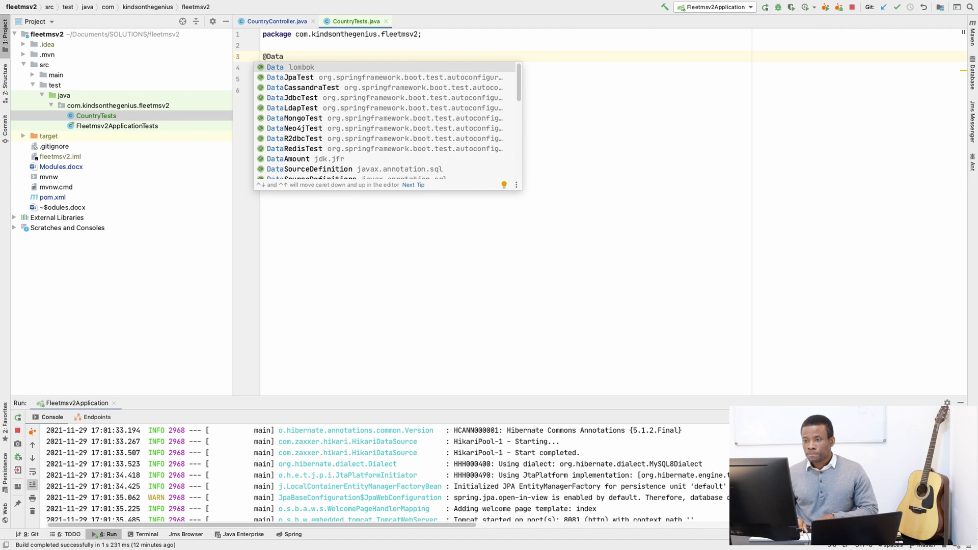
click(298, 77)
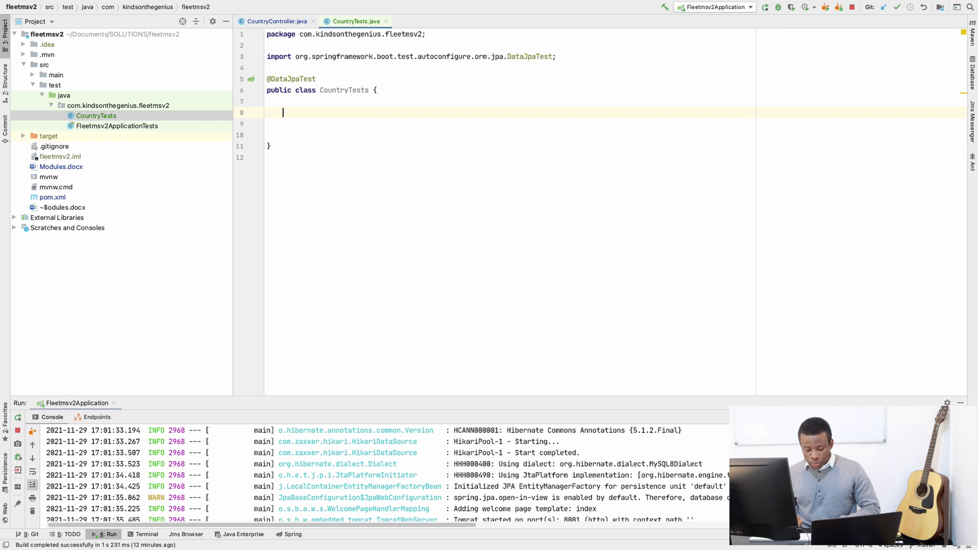
Step: Write two placeholder comments, //FindByID and //FindByIdEmp, in the class body
text(//Fir)
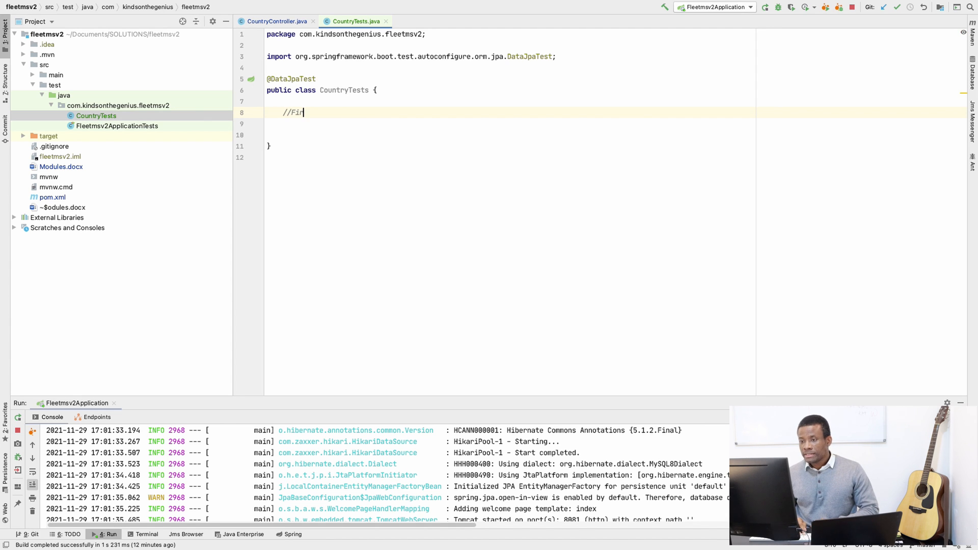
text(dBy)
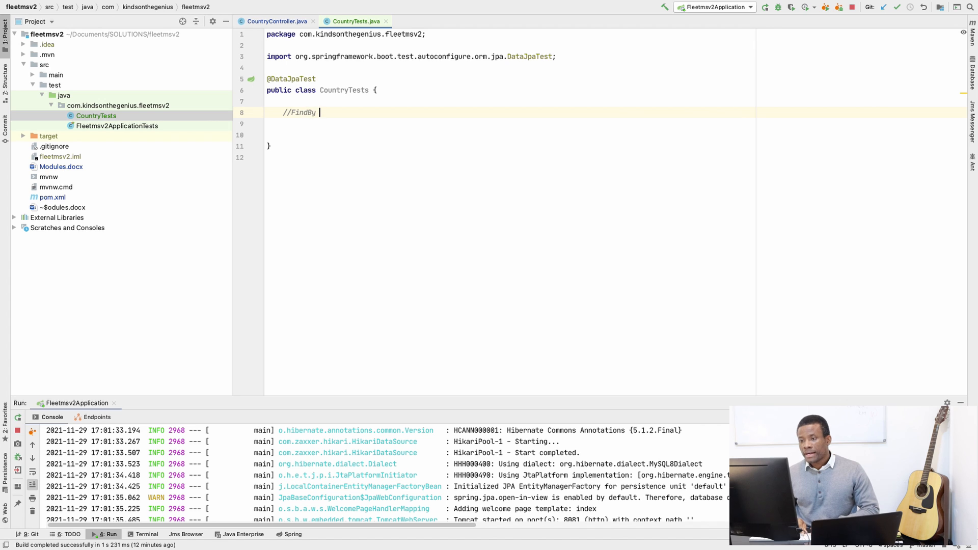
text(ID)
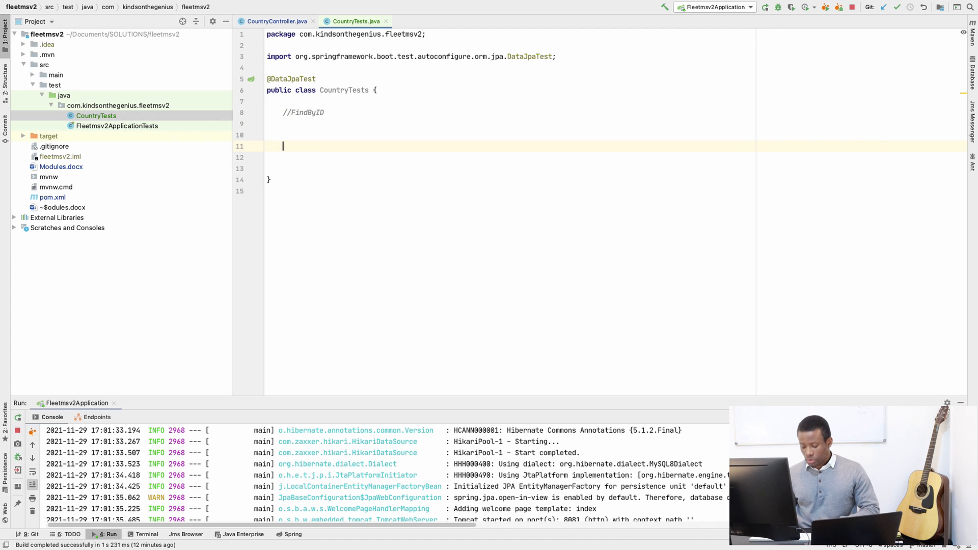
text(//FindB)
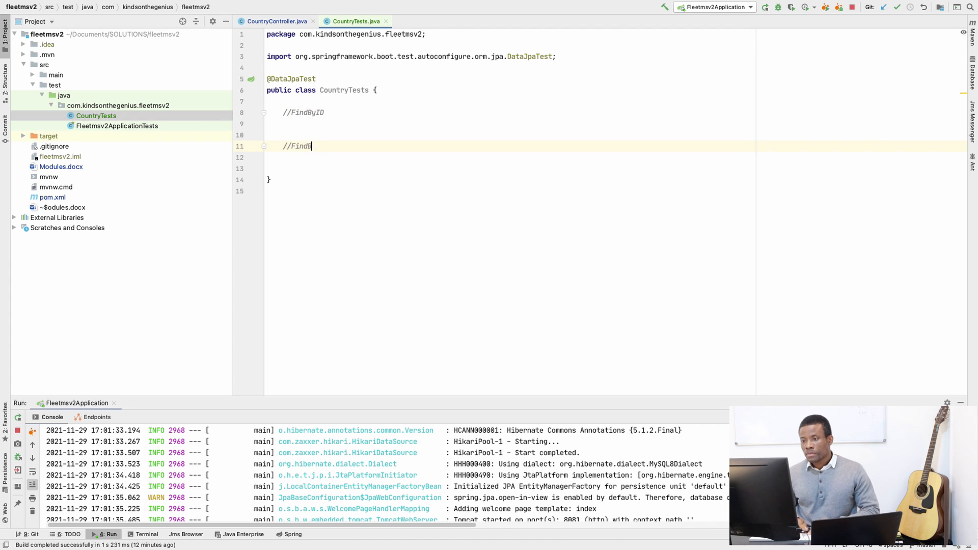
text(yId)
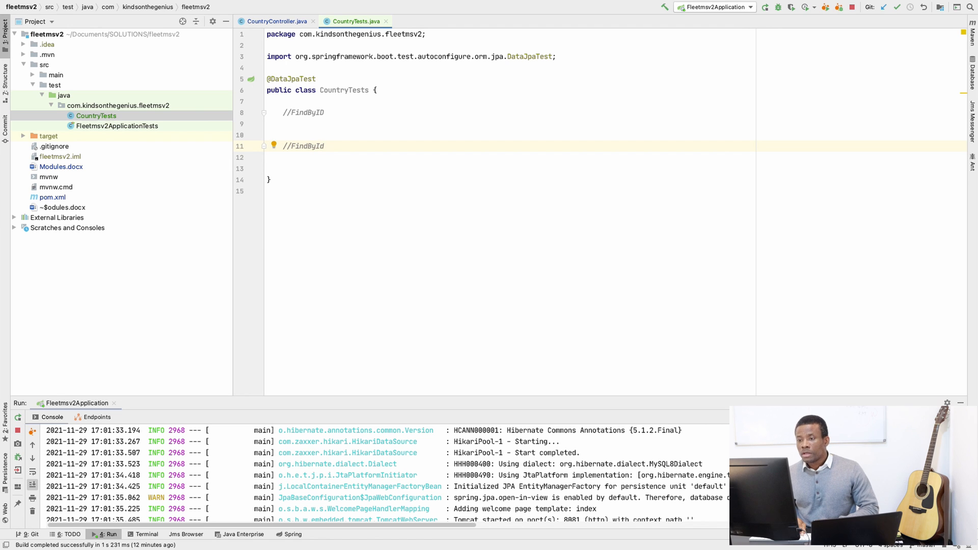
text(Emp)
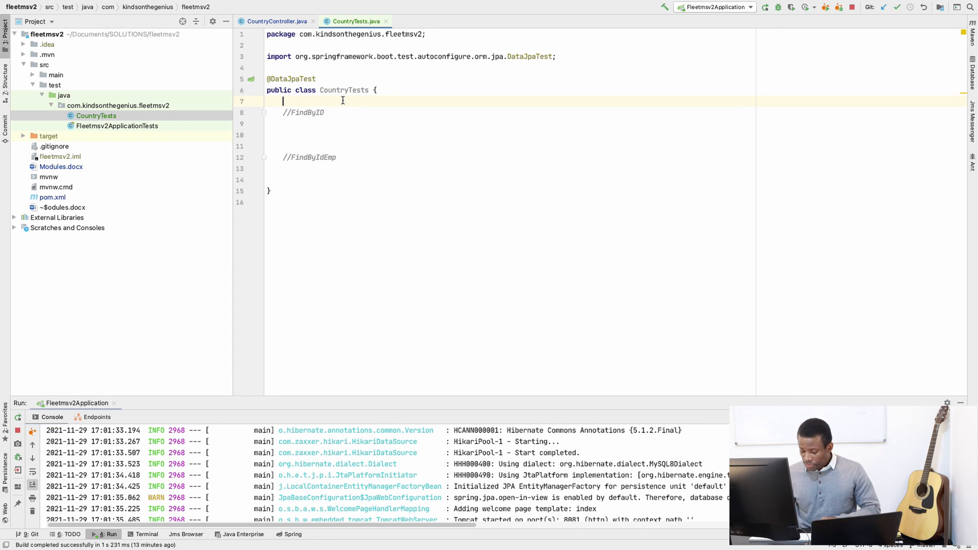
text(@)
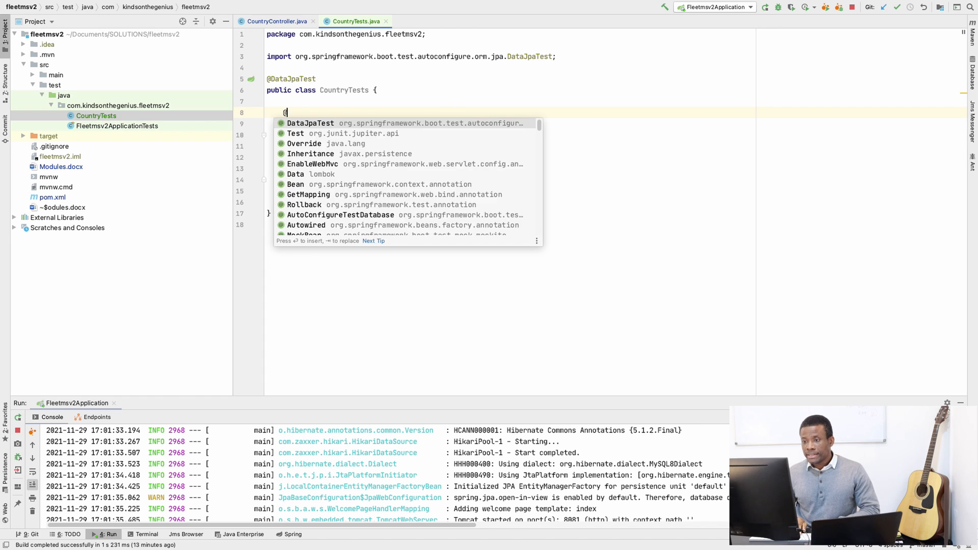
text(Au)
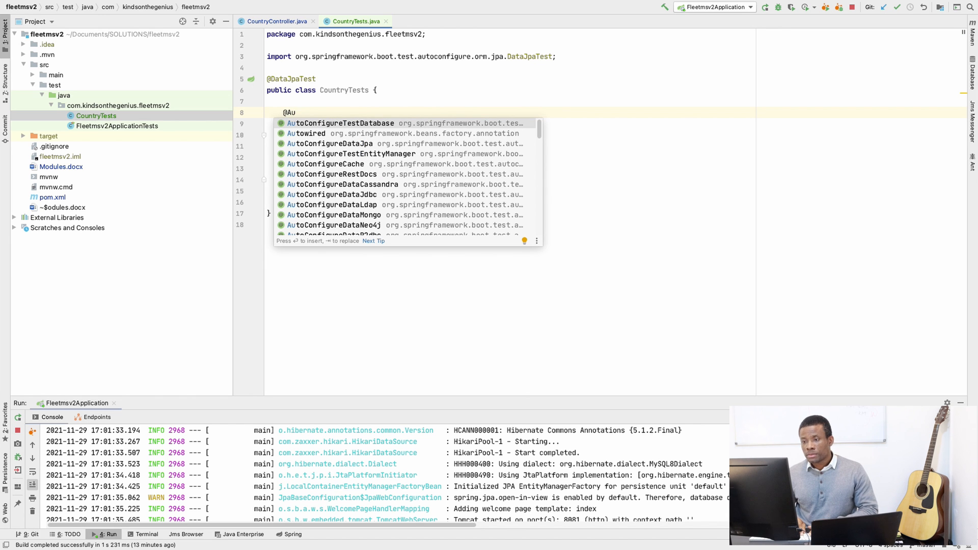
click(307, 133)
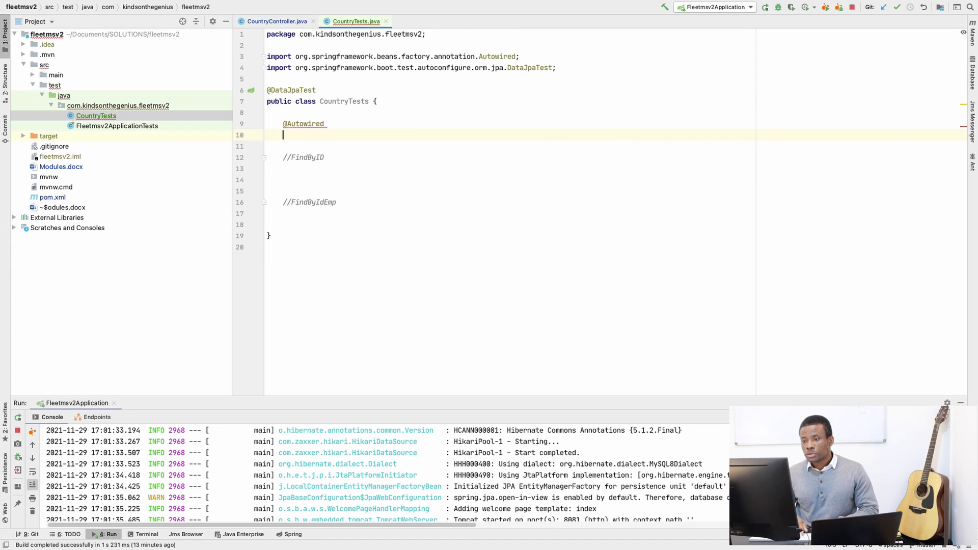
text(private Count)
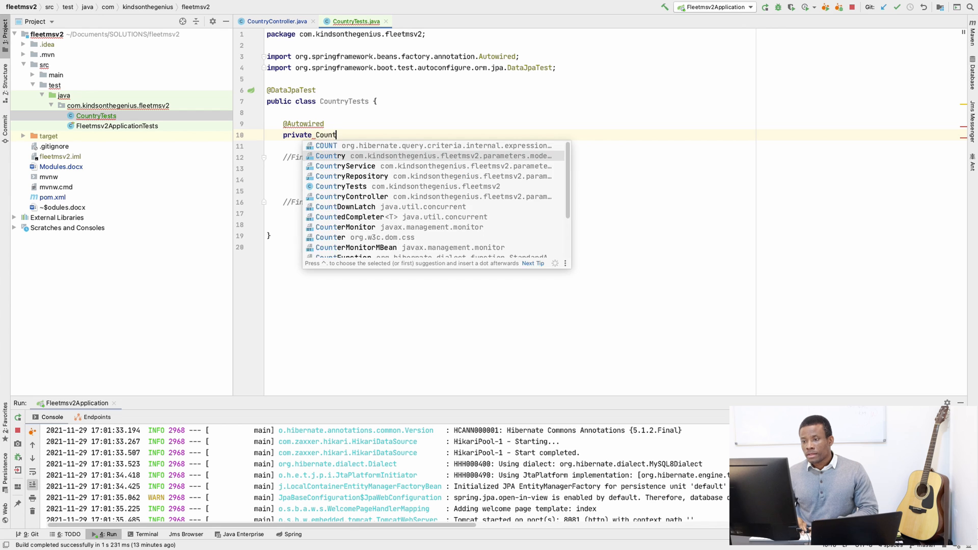
click(352, 177)
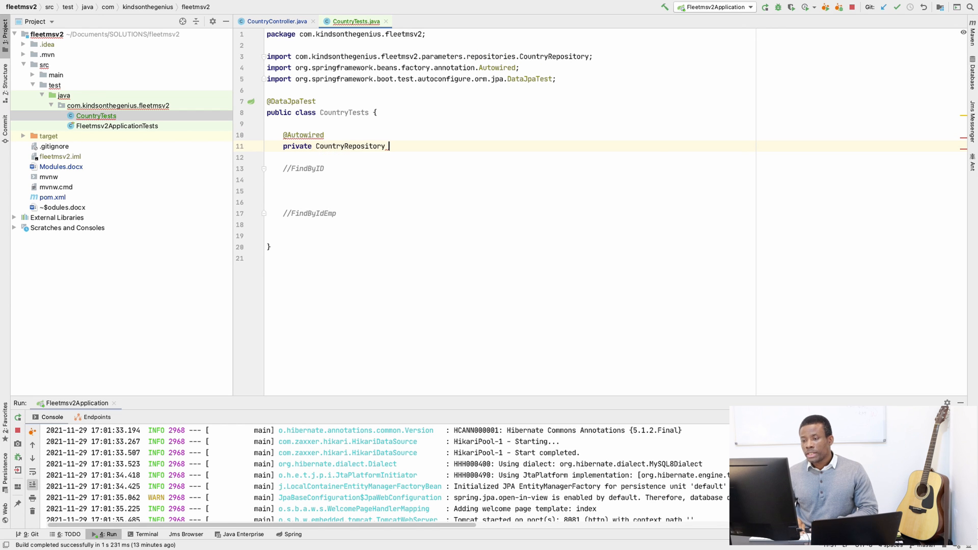
text(repository;)
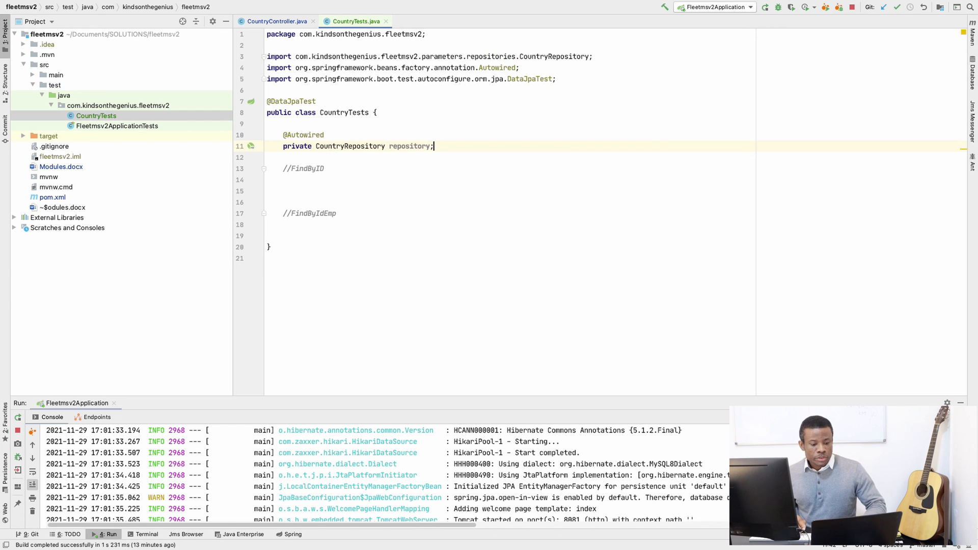
mouse_move(340, 175)
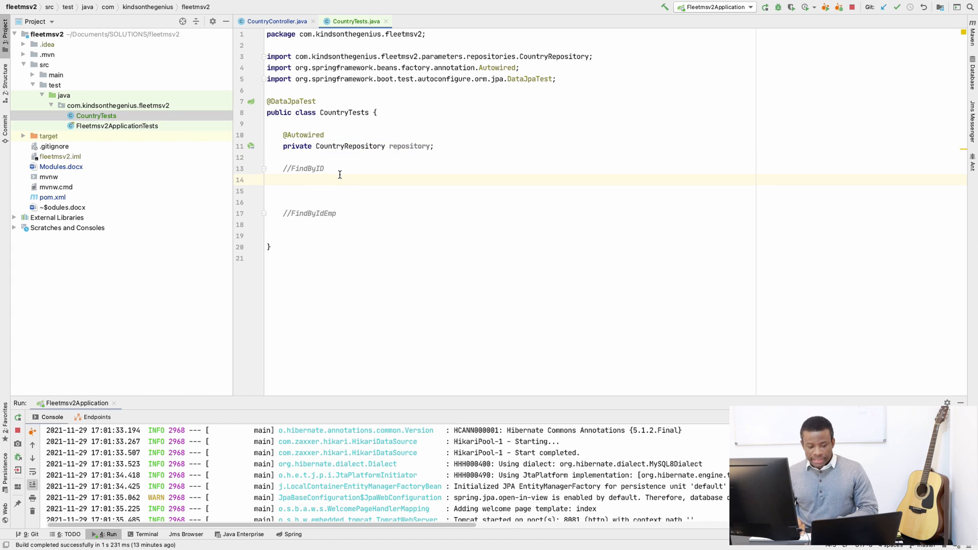
Step: Write the public void testFindById() header with an opening brace under //FindByID
text(public void fin)
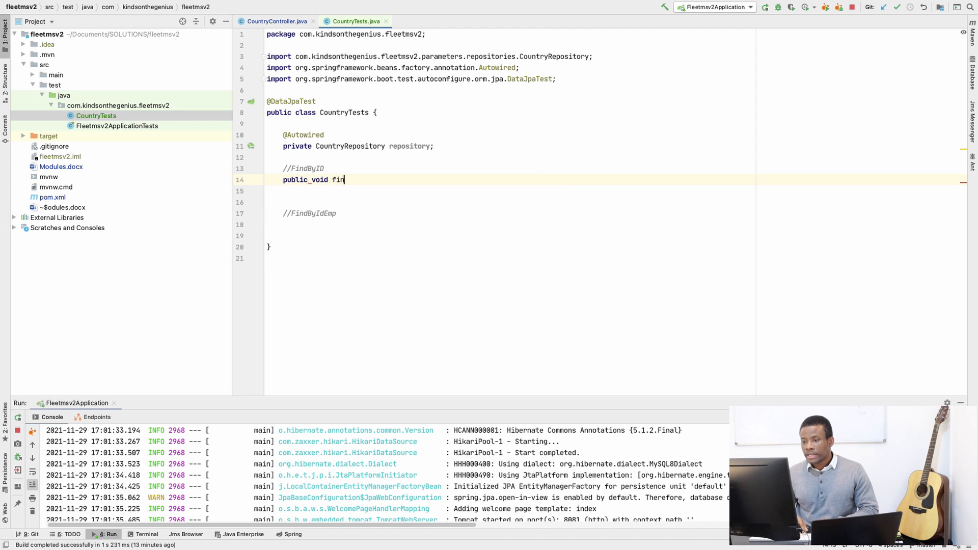
text(test)
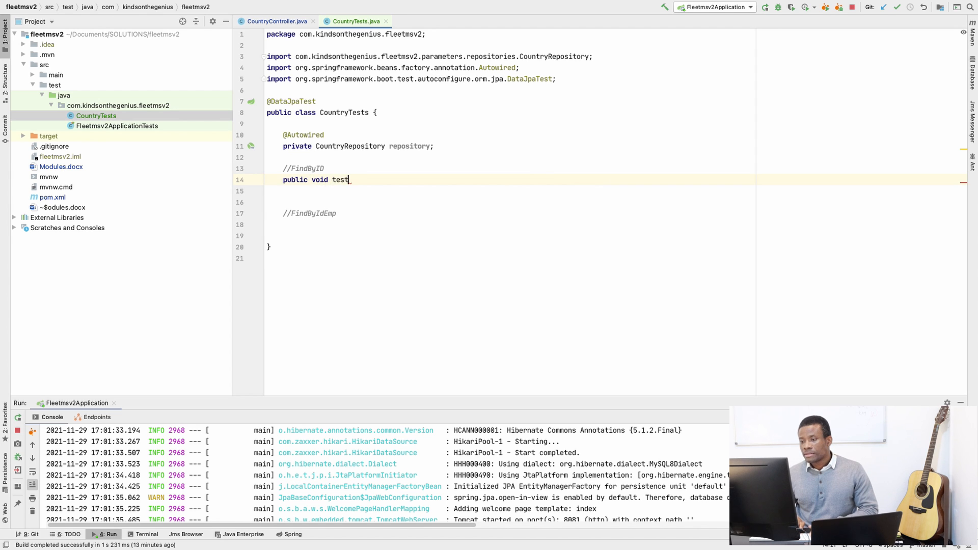
text(FindById()
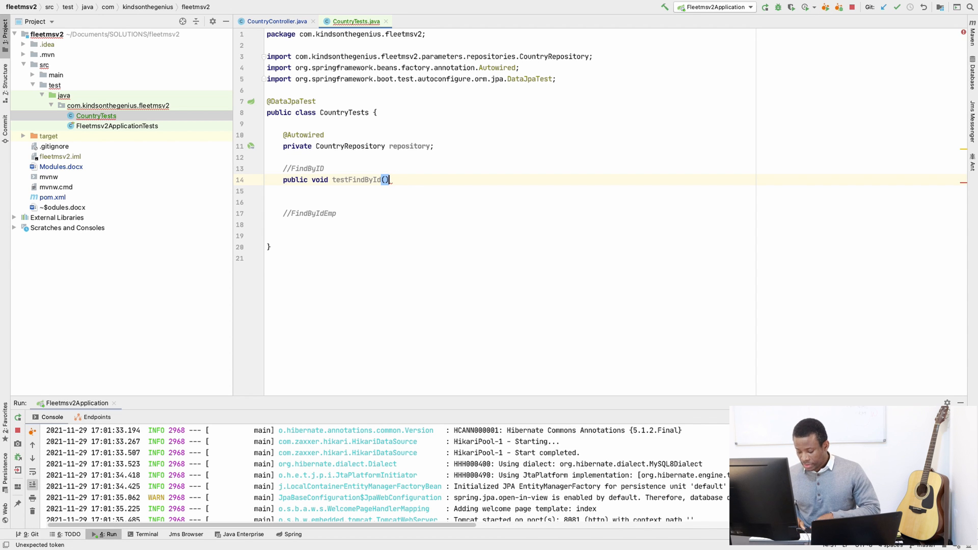
text({)
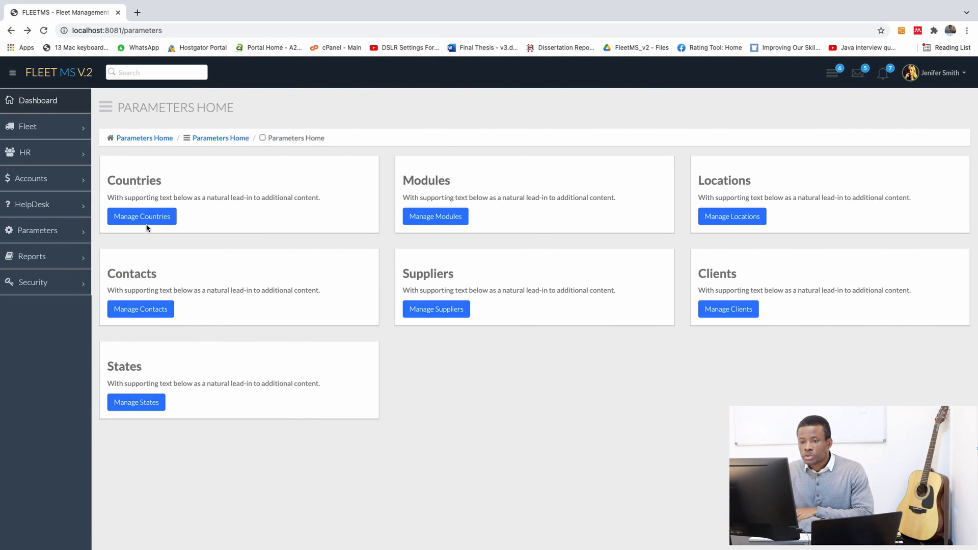
Step: Open Manage Countries and view the United States, Mexico and Nigeria records to check their ids
click(142, 216)
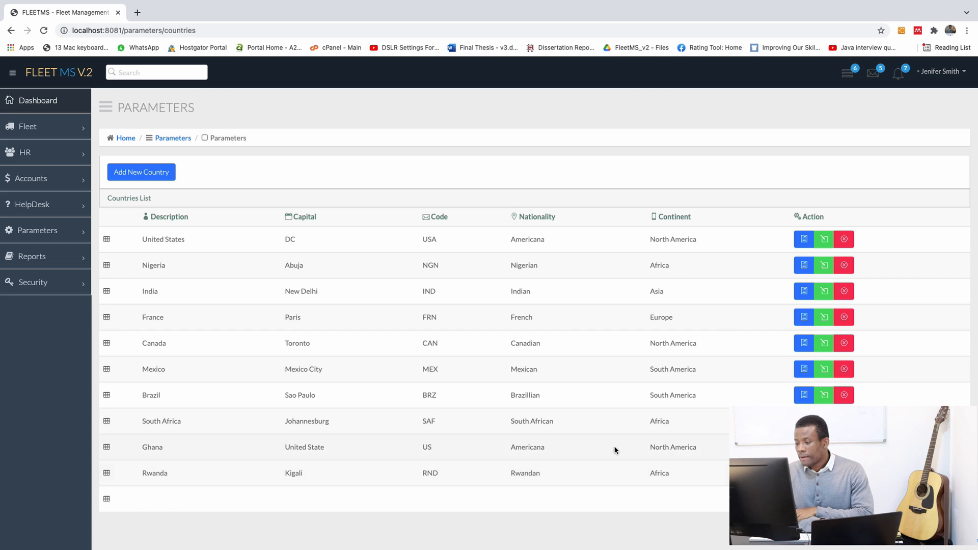
click(803, 238)
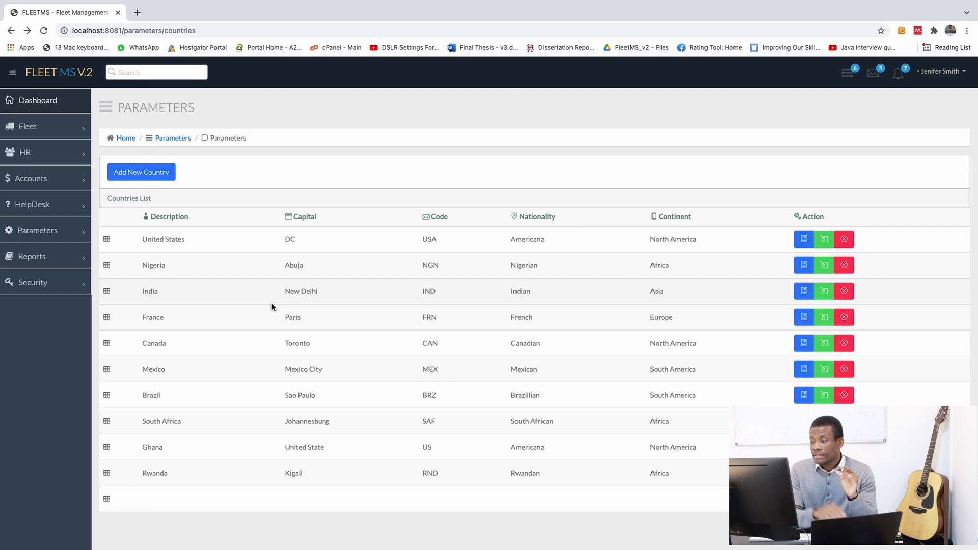
click(804, 238)
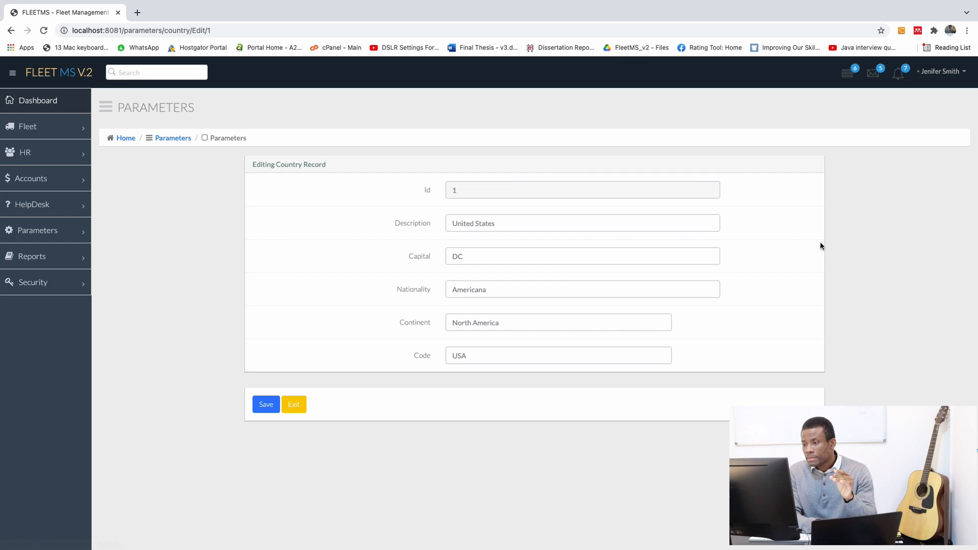
click(293, 404)
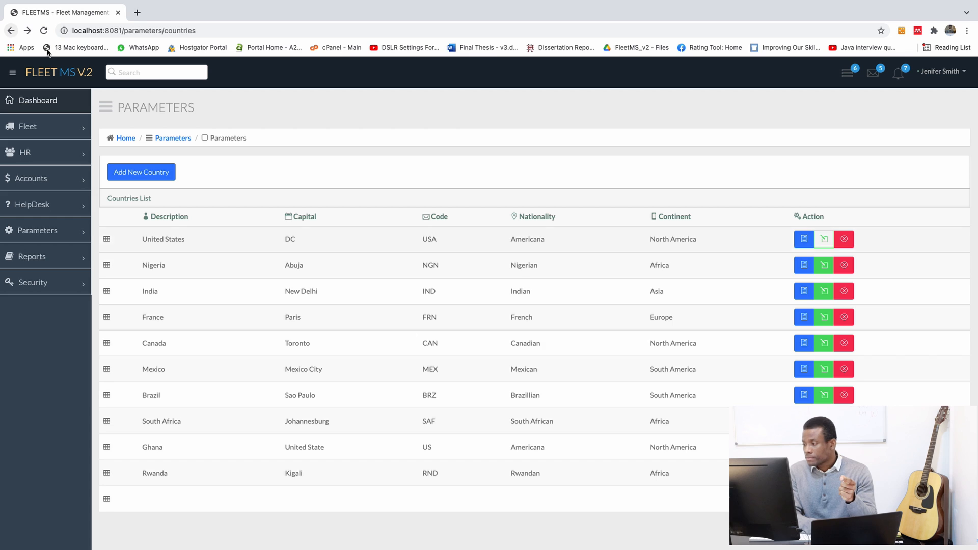
click(804, 369)
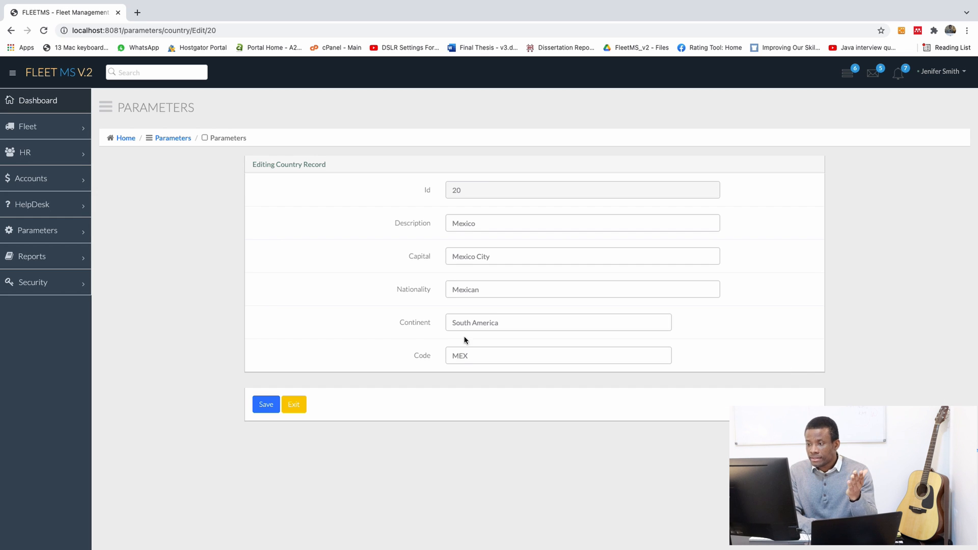
click(294, 405)
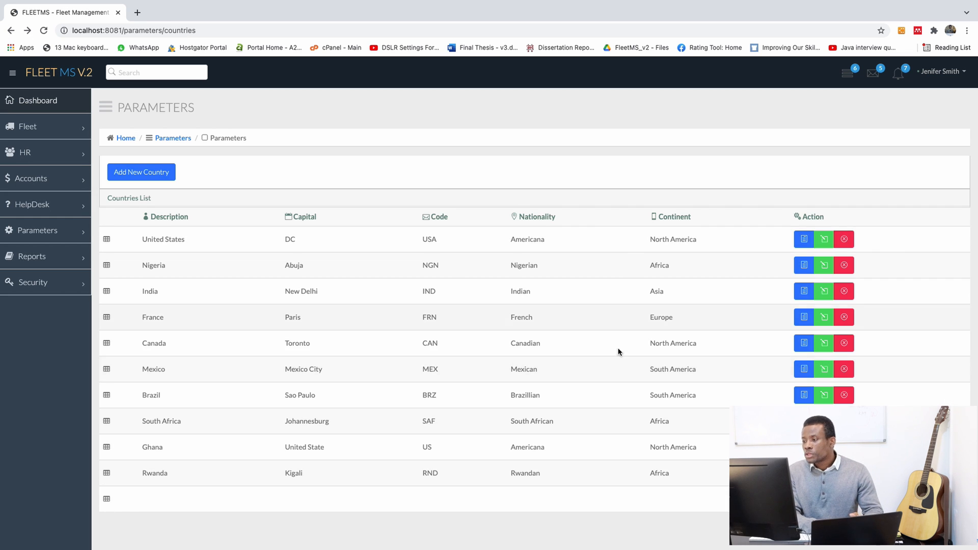
click(804, 265)
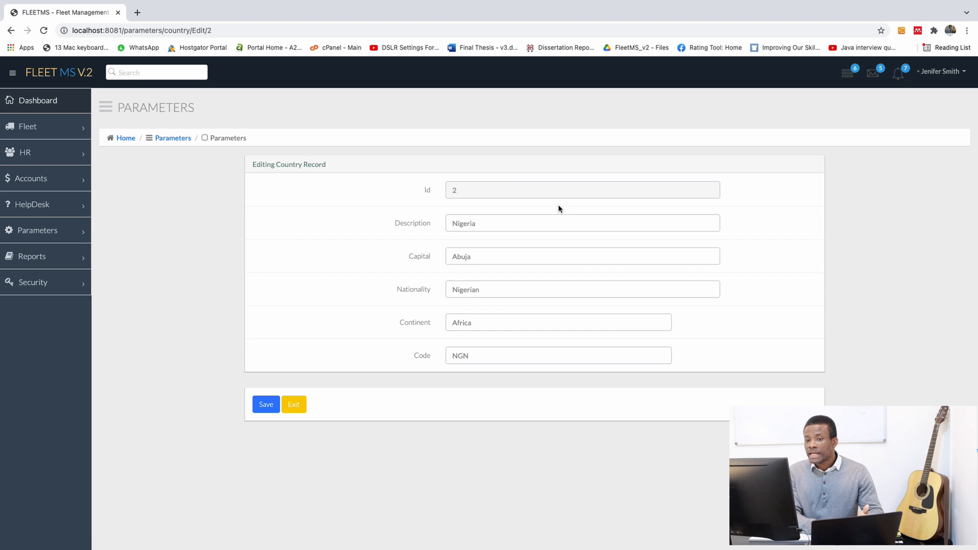
click(293, 405)
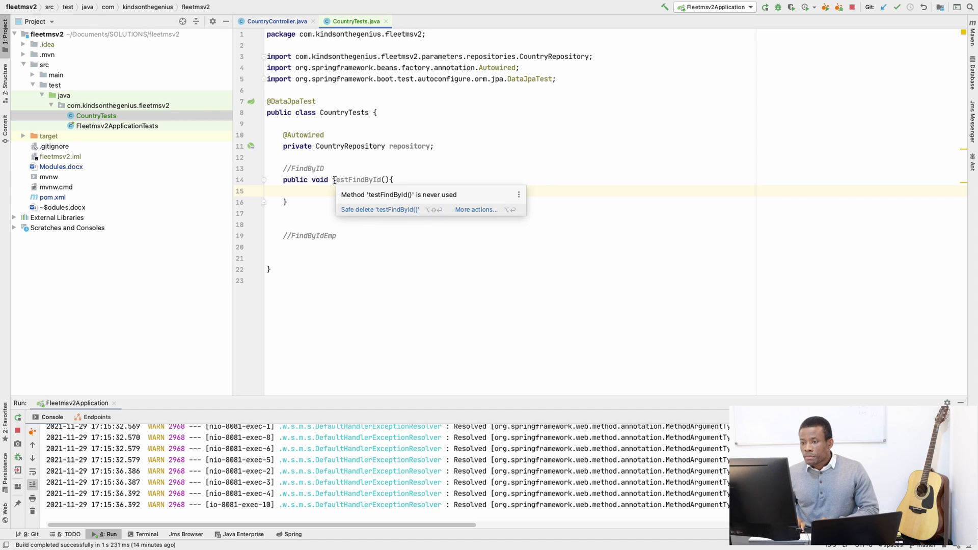
Step: Assign Country country = repository.findById(2).orElse(null) inside testFindById
text(Country country = c)
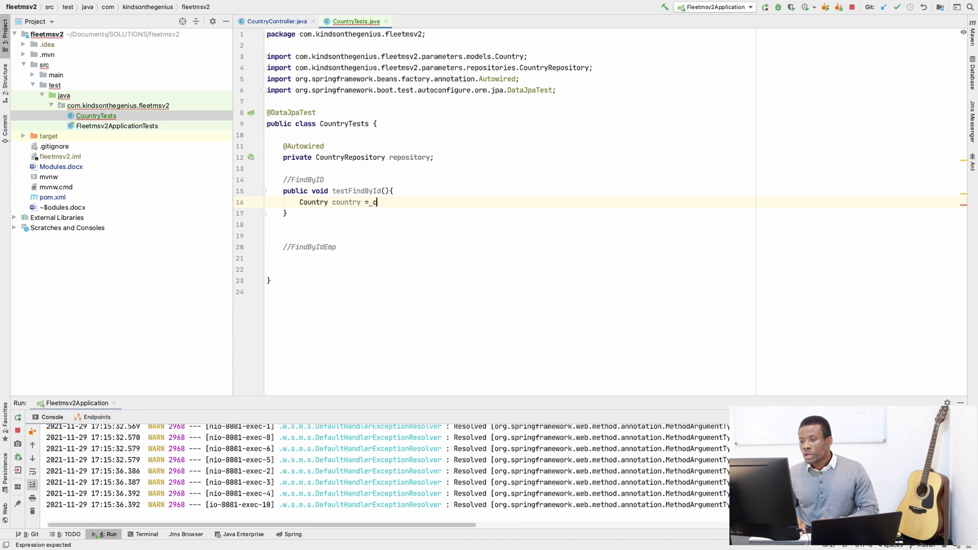
text(r)
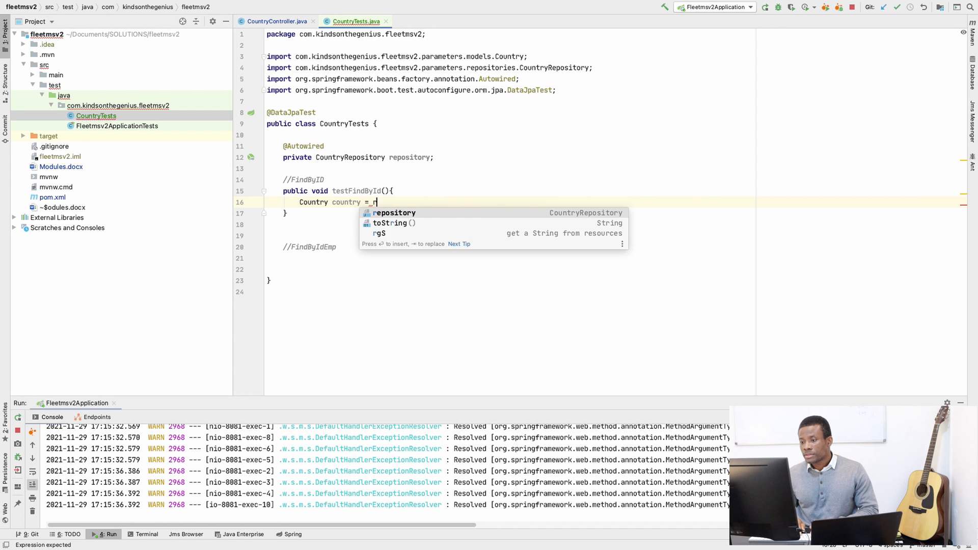
text(epository.findById()
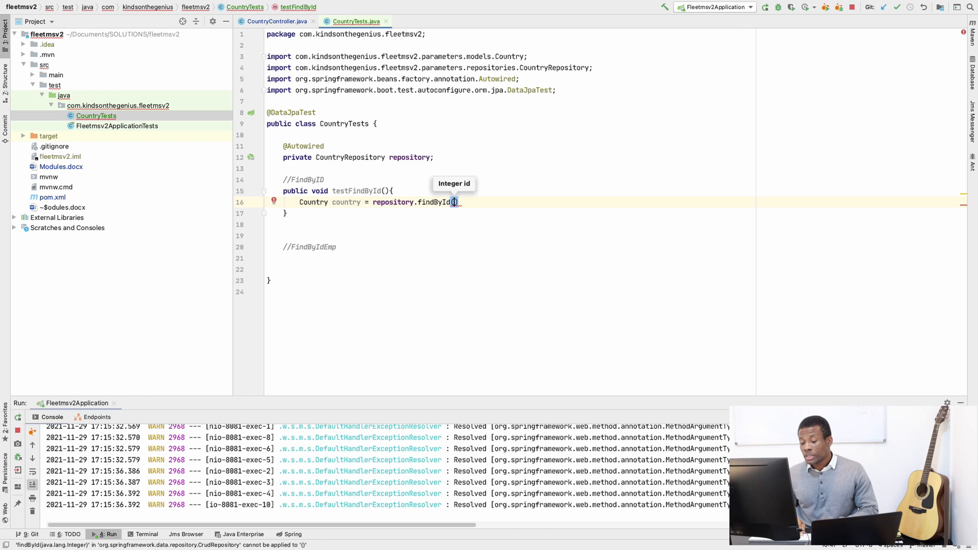
text(2)
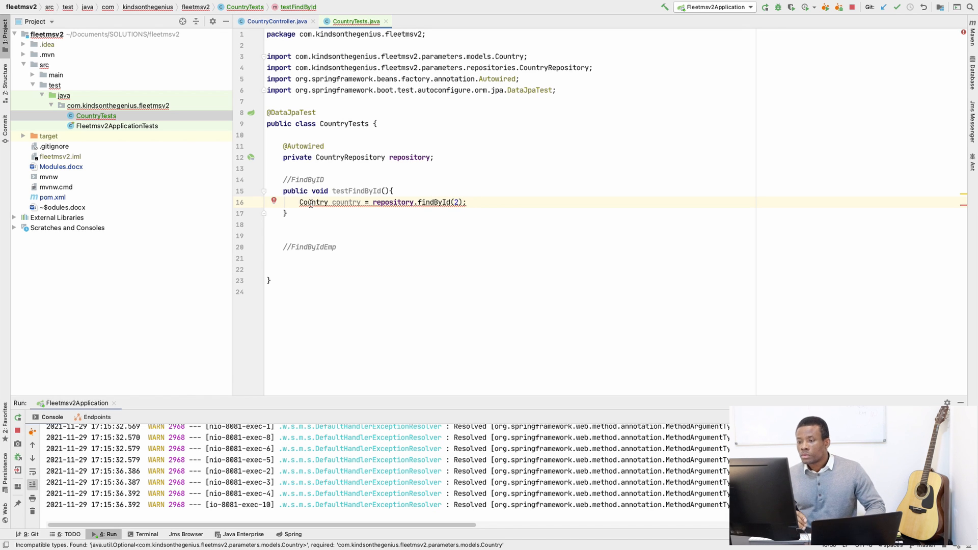
mouse_move(428, 199)
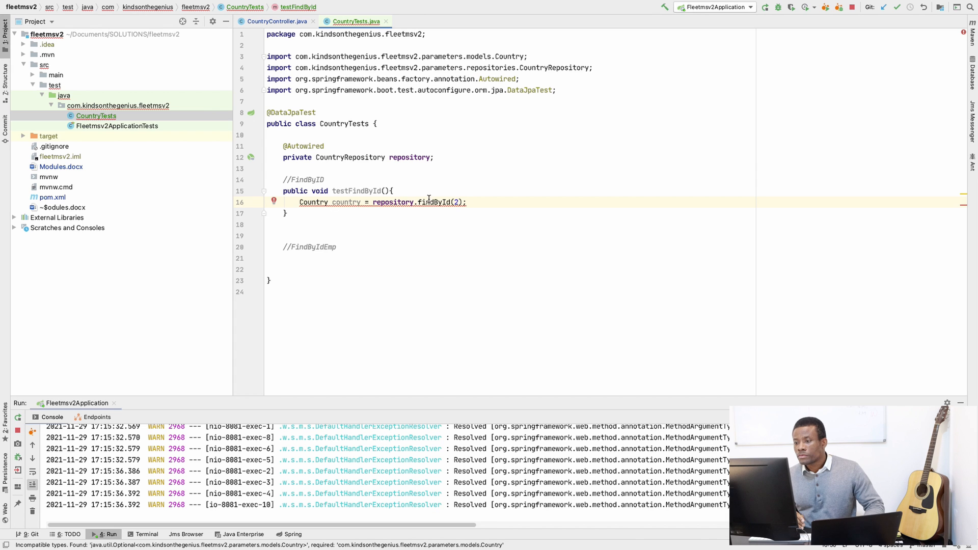
text(.)
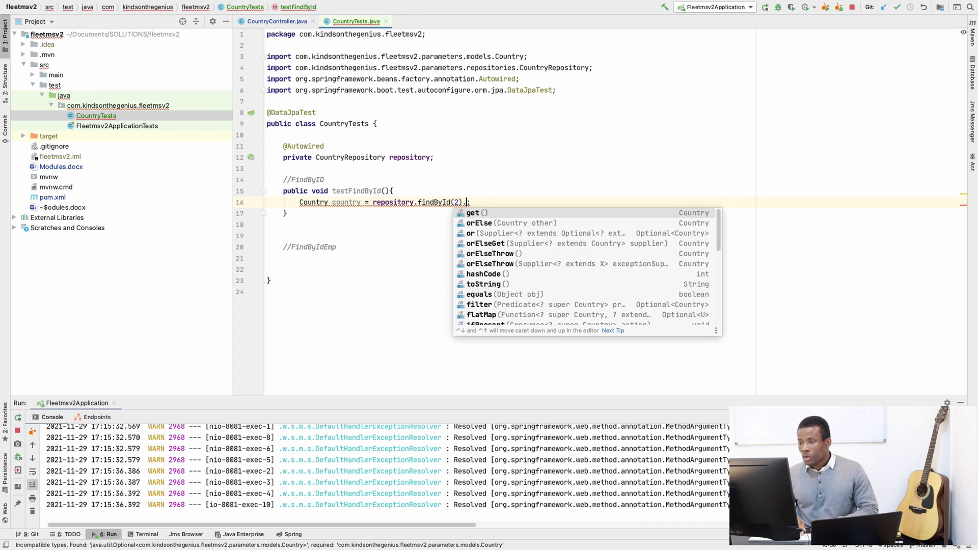
text(orElse(n)
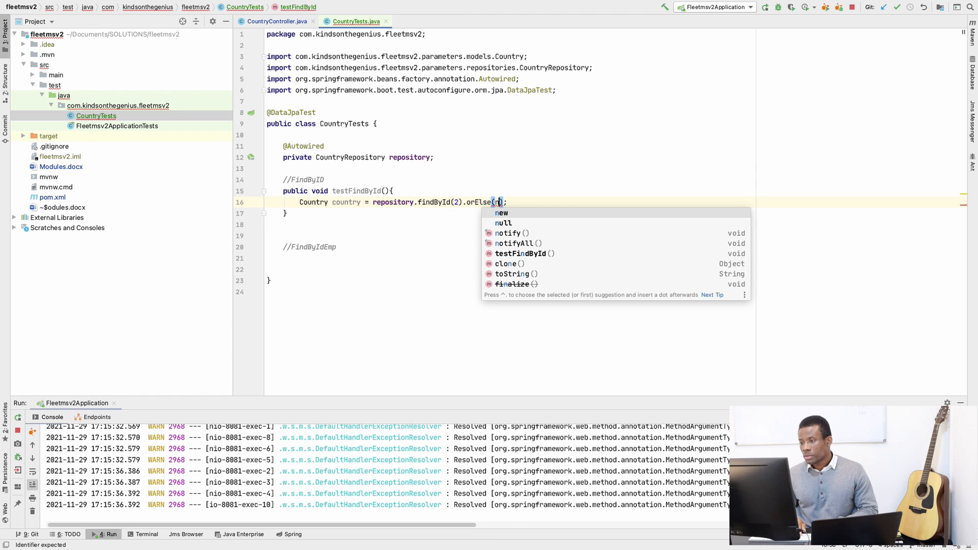
text(null)
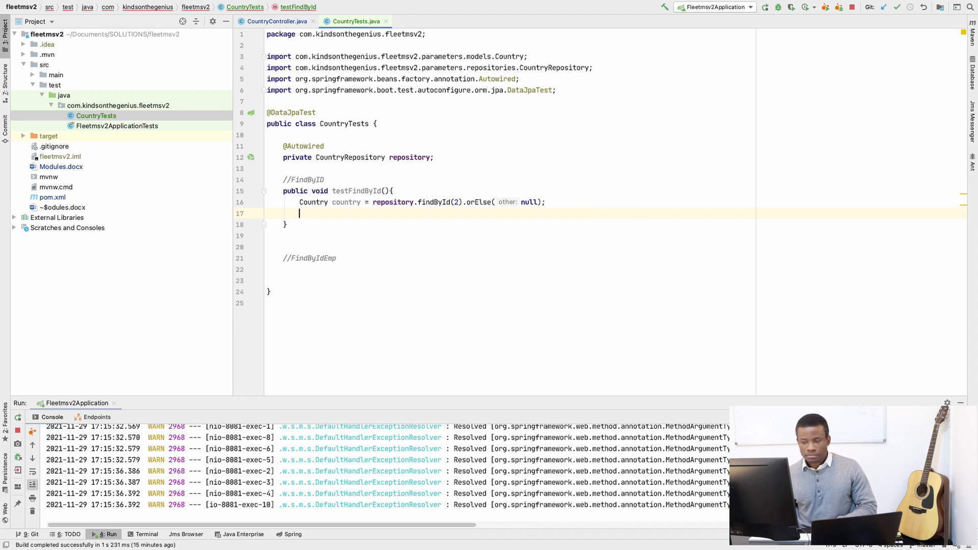
Step: Add assertNotNull(country) below the findById line
text(assert)
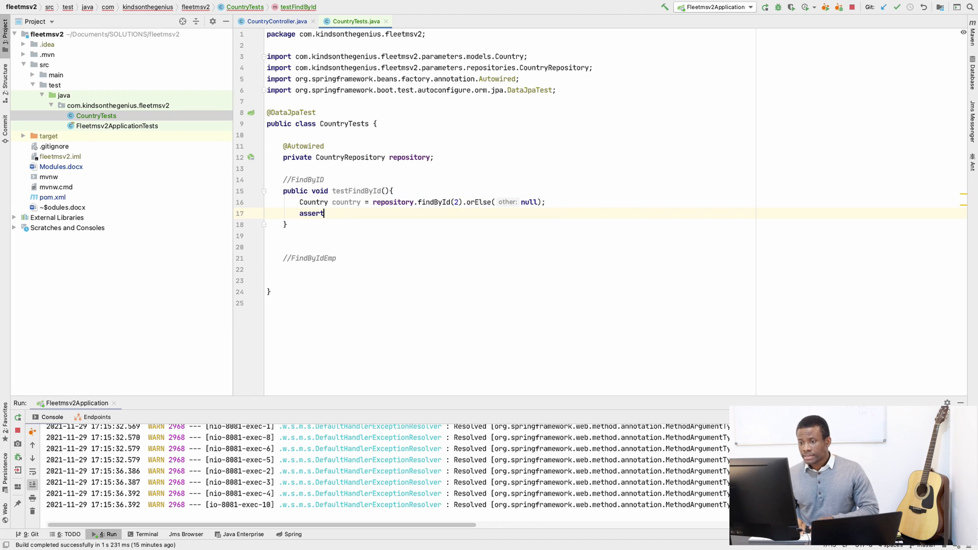
text(NotNull)
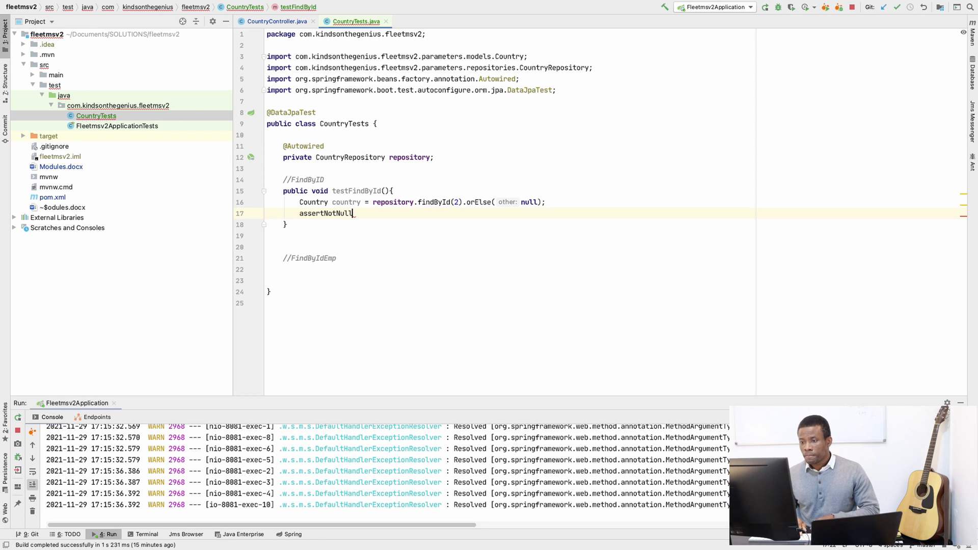
text((country);)
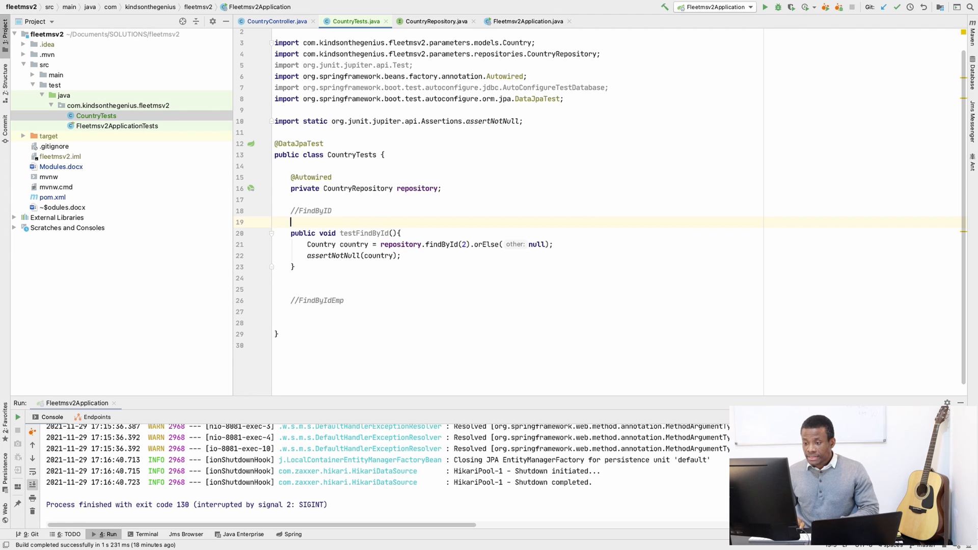
text(@Test)
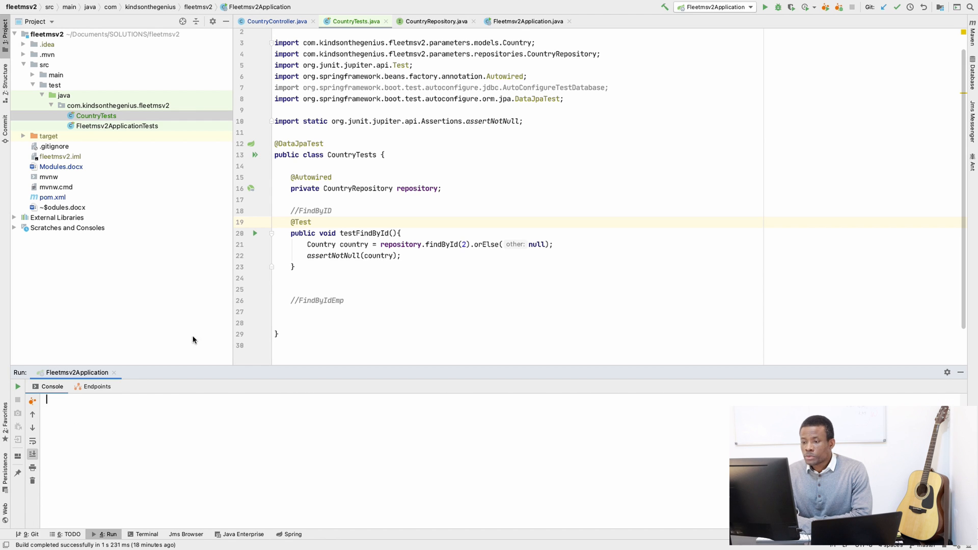
click(254, 232)
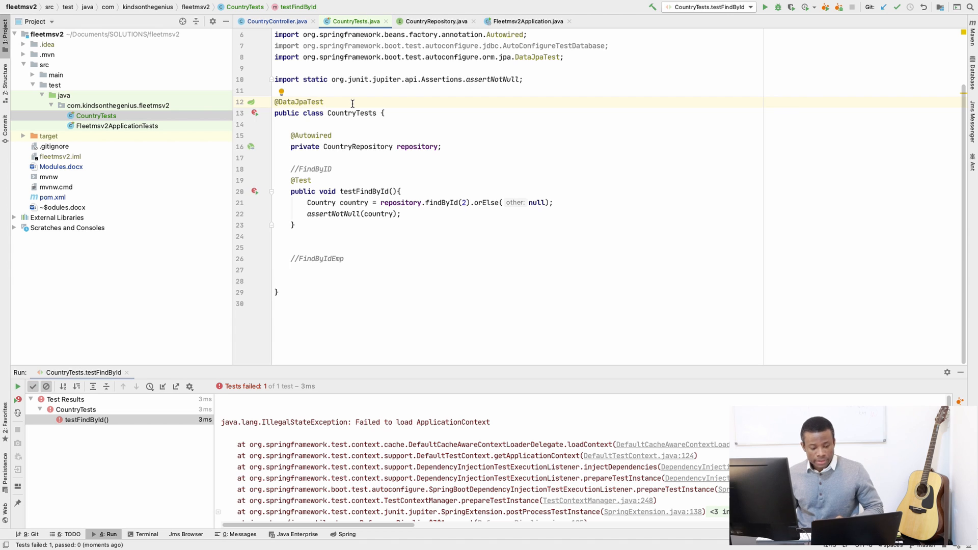
text(@AutoConfigureTestDatabase(replace = AutoConfigureTestDatabase.Replace.NONE))
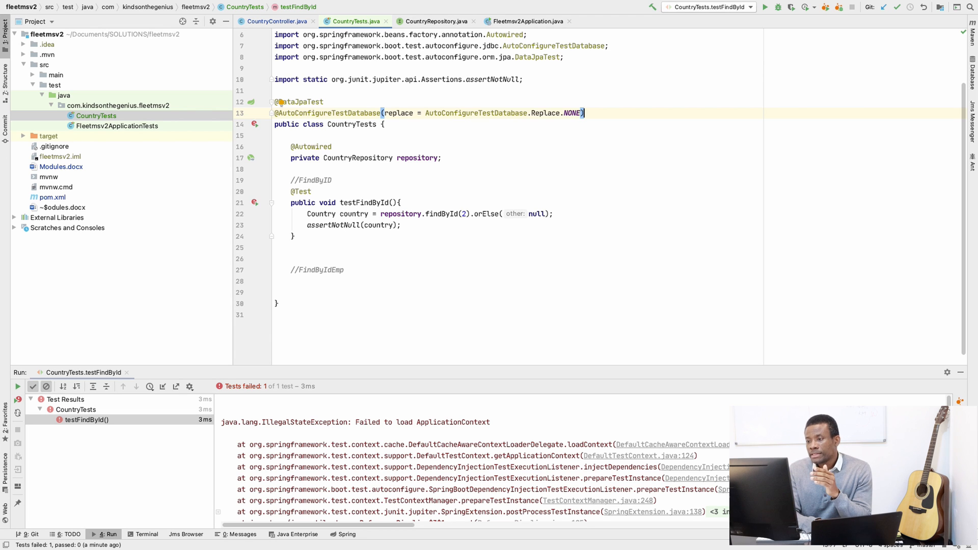
mouse_move(327, 113)
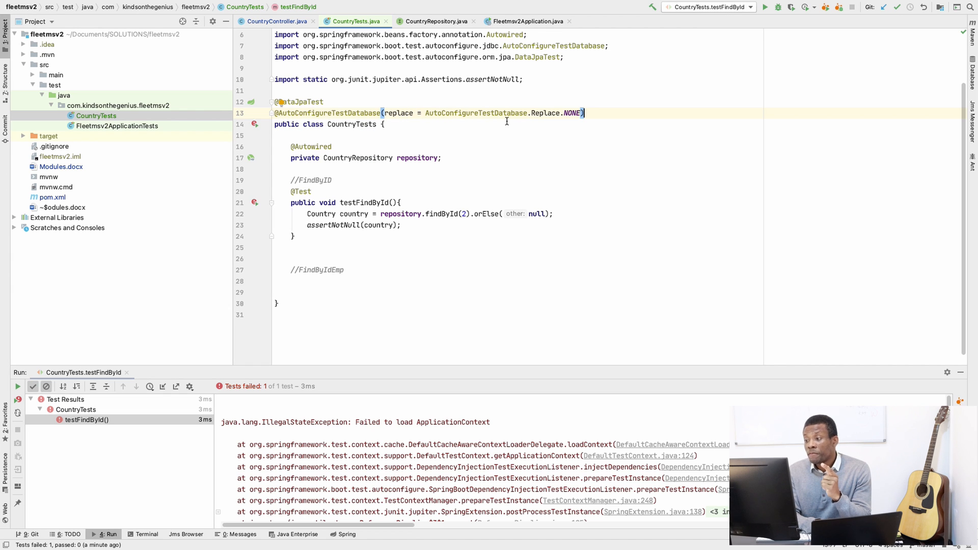
mouse_move(476, 113)
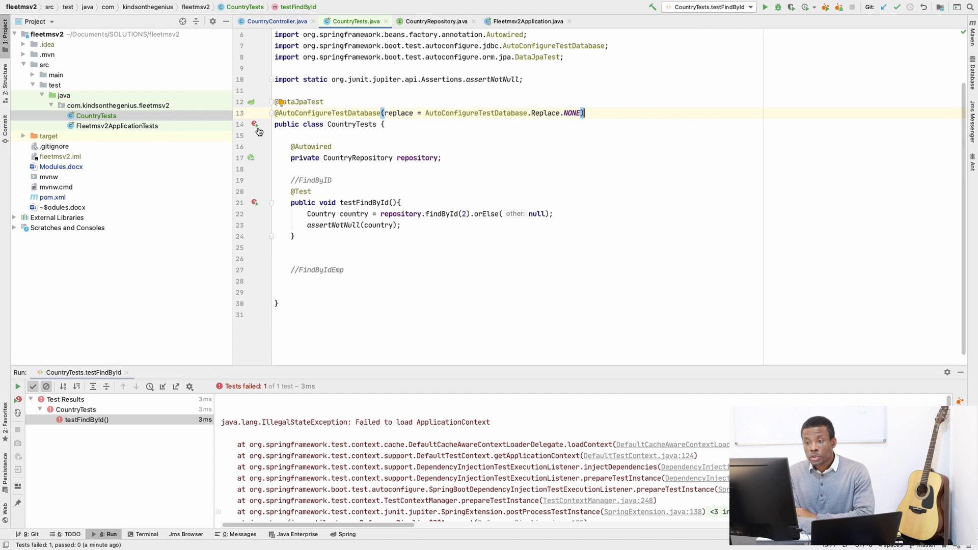
click(254, 203)
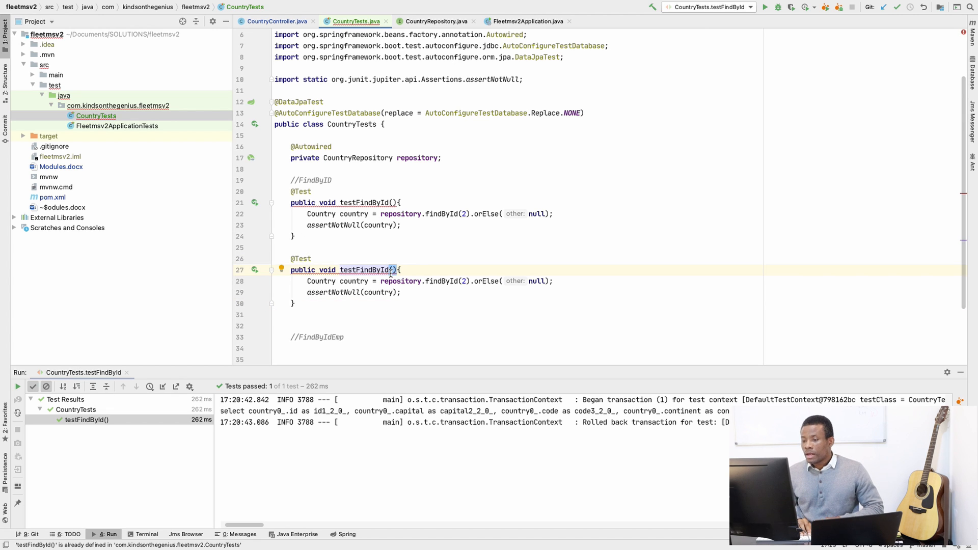
Step: Rename the copied test to testFindByIdEmpty and make it look up country id 100
text(Emp)
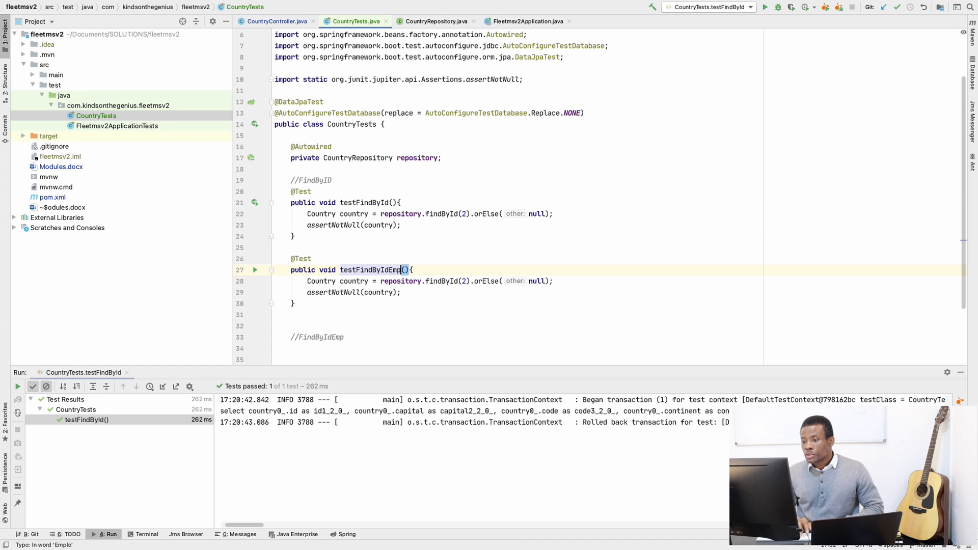
text(ty)
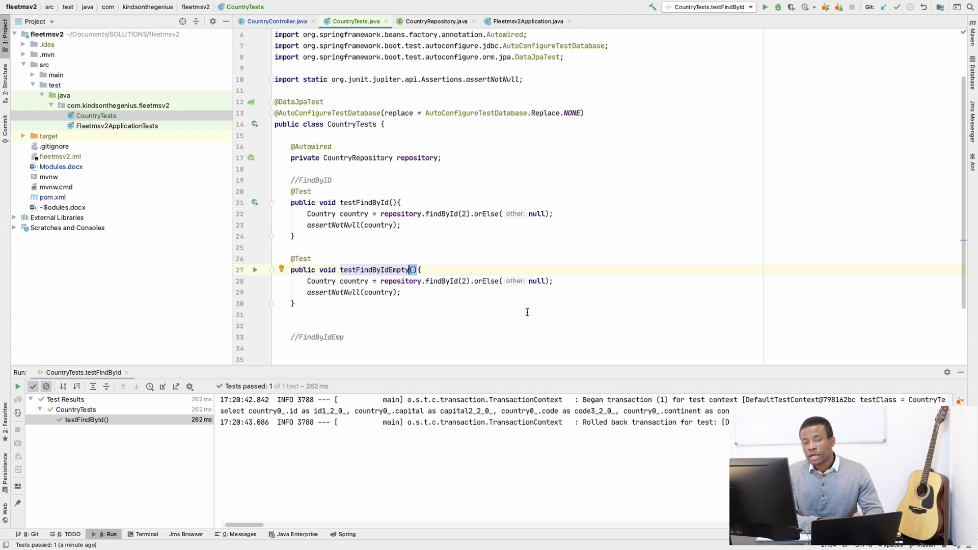
mouse_move(551, 311)
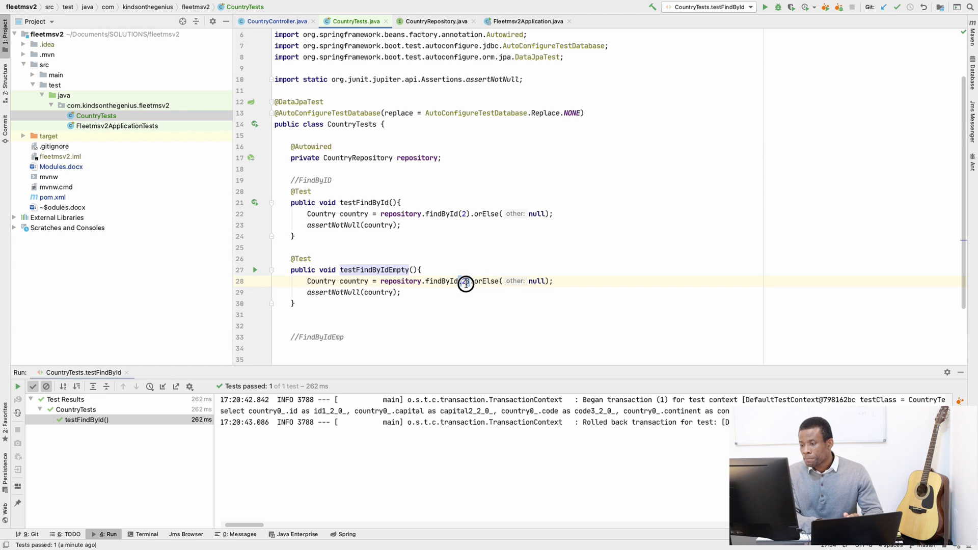
key(Backspace)
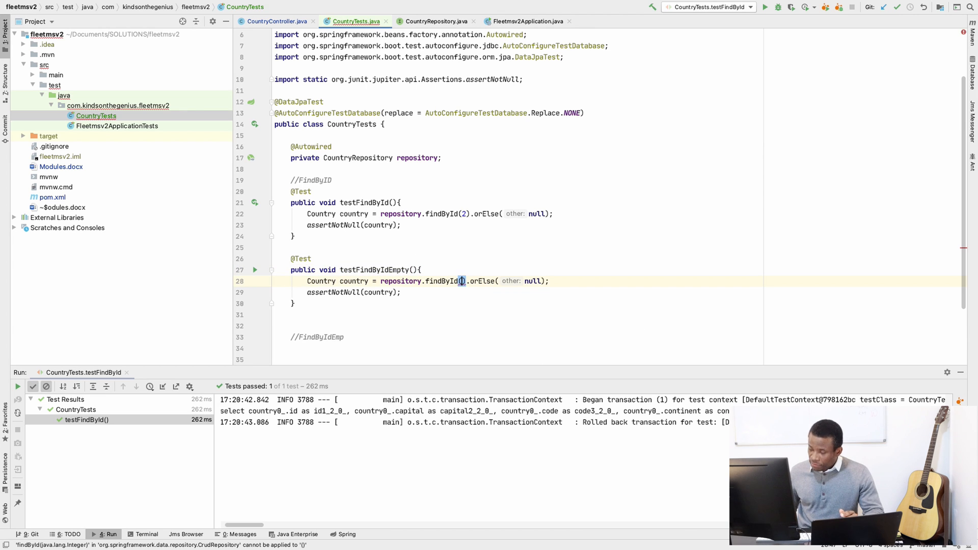
text(100)
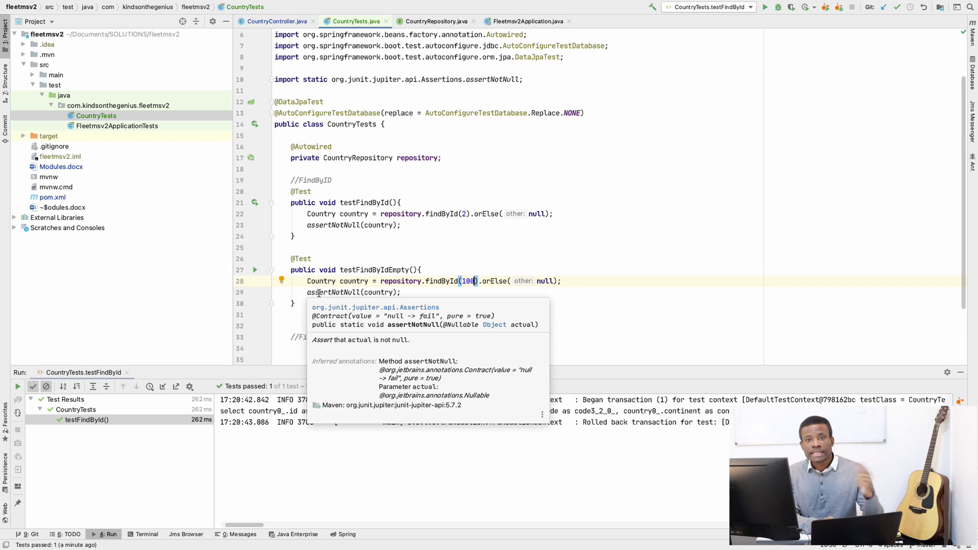
click(361, 314)
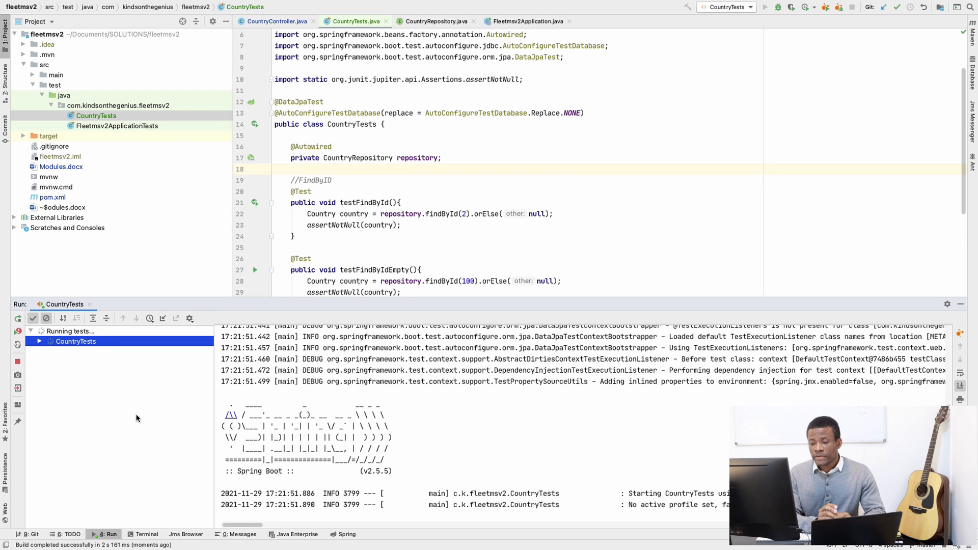
Step: Review the Run results: testFindById passes, testFindByIdEmpty fails
scroll(down, 3)
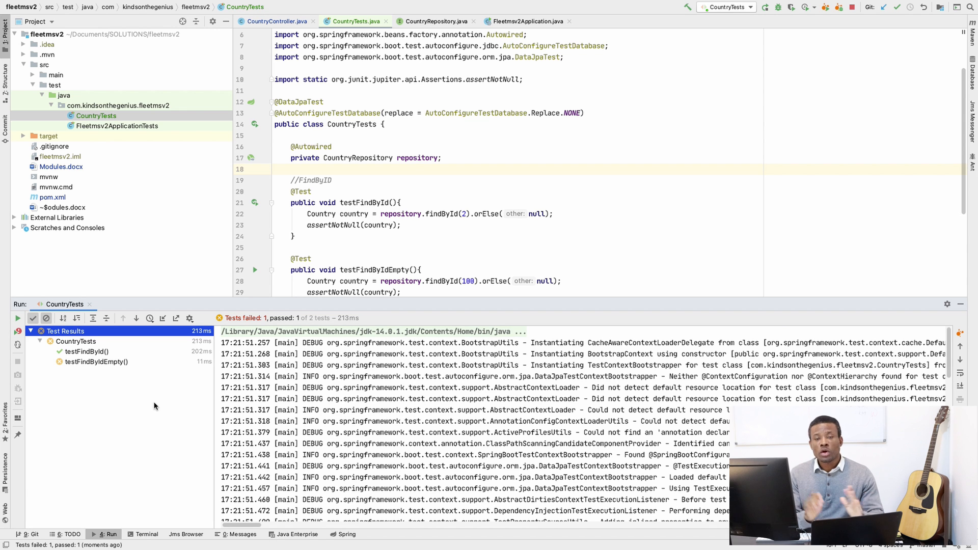
mouse_move(208, 405)
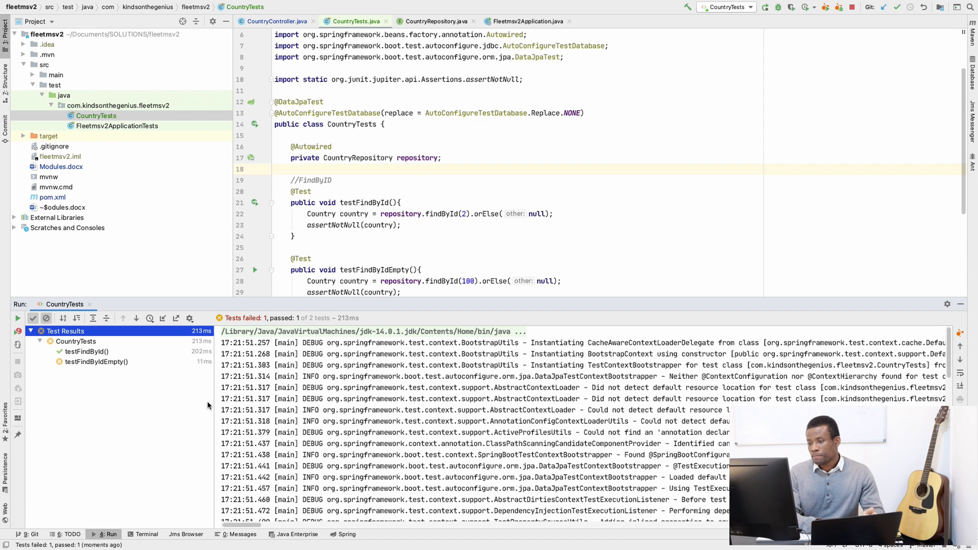
scroll(down, 3)
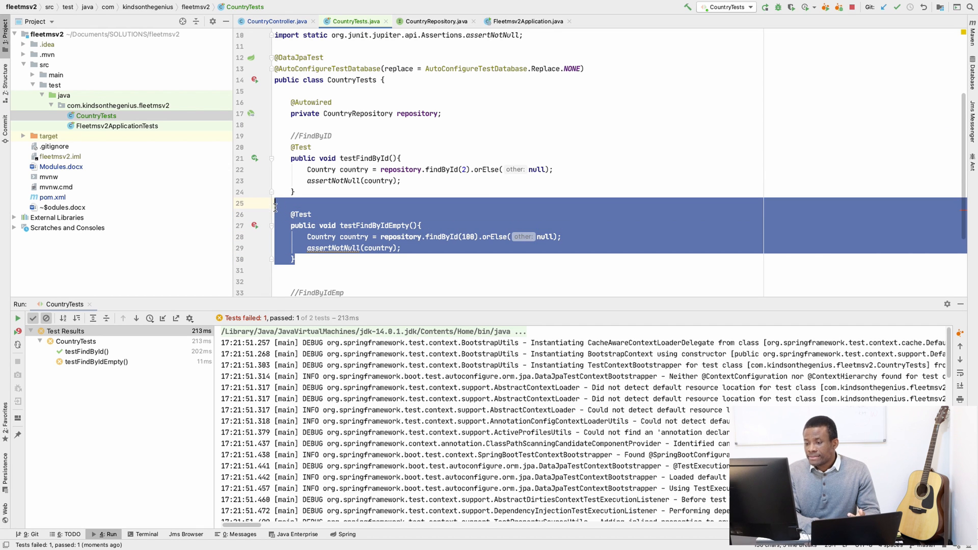
Step: Copy testFindByIdEmpty into a new testFindByIdNull that asserts country 100 is null
right_click(387, 236)
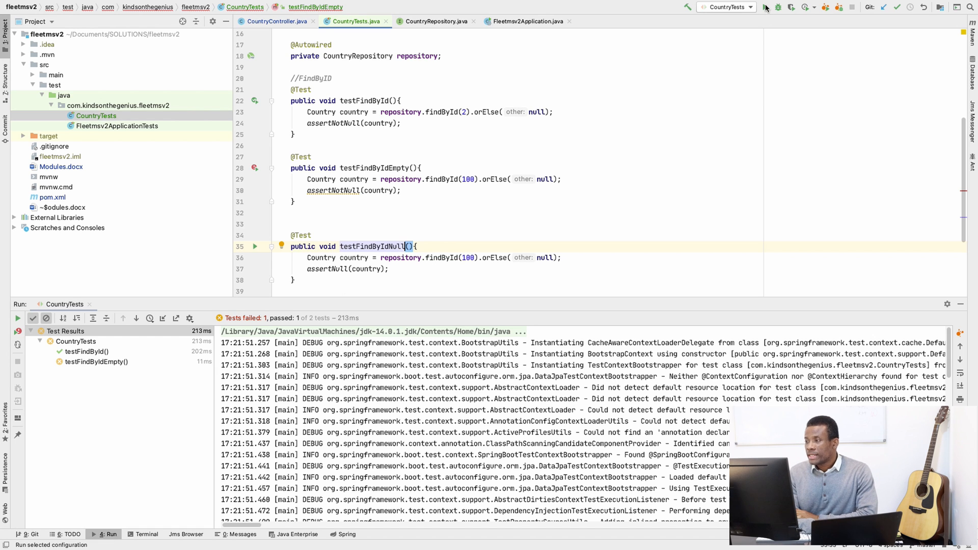
mouse_move(714, 23)
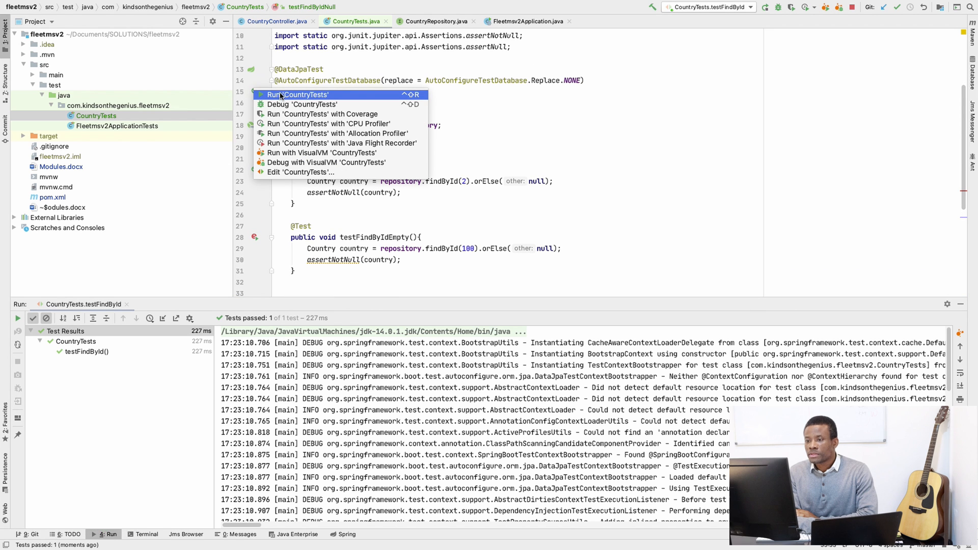
Step: Run all three CountryTests: testFindById and testFindByIdNull pass, testFindByIdEmpty fails
click(296, 93)
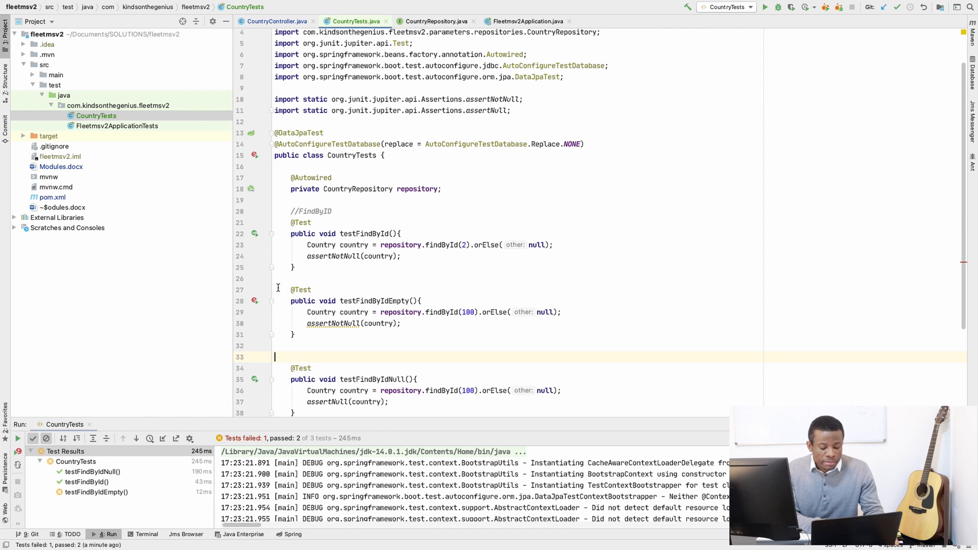
mouse_move(331, 189)
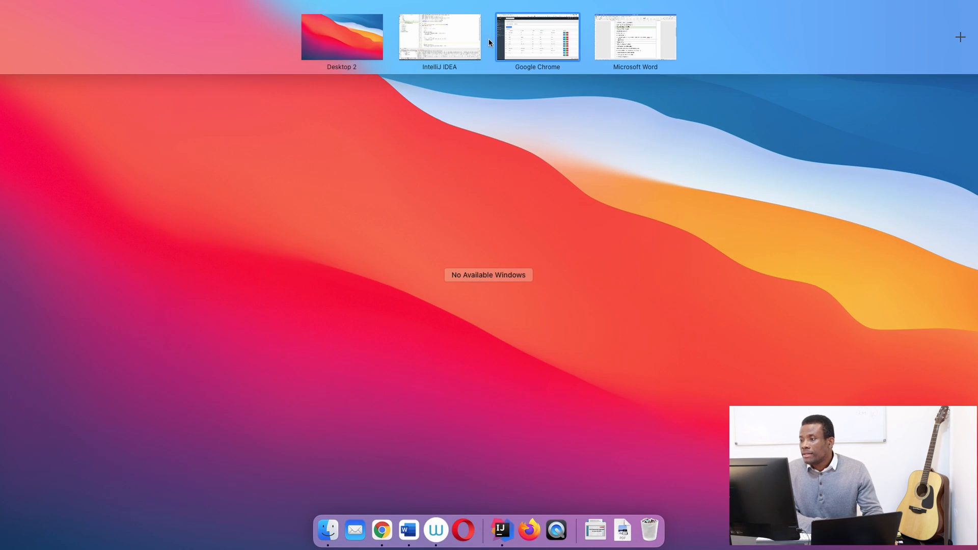
Step: Switch via Mission Control to the Microsoft Word desktop with the FleetMSv2 Videos list
click(635, 36)
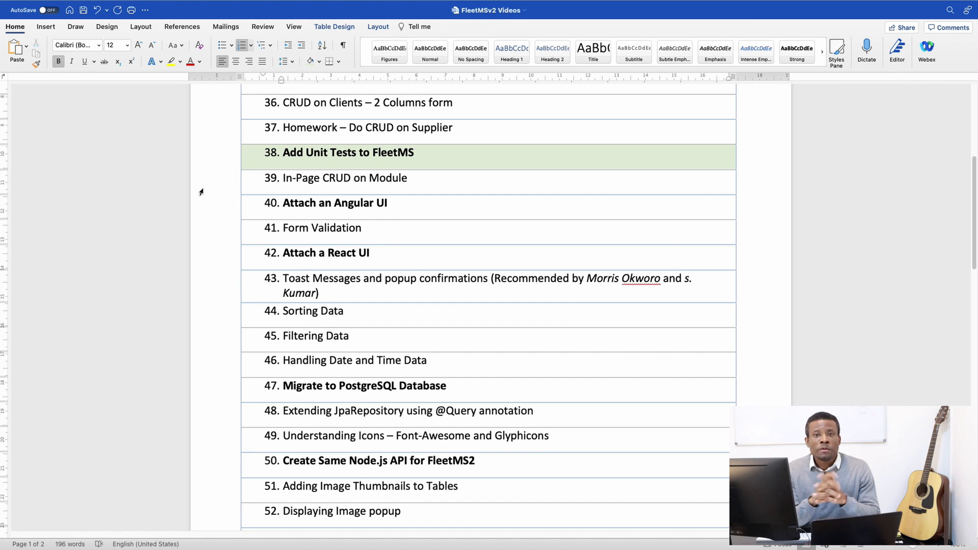
click(369, 252)
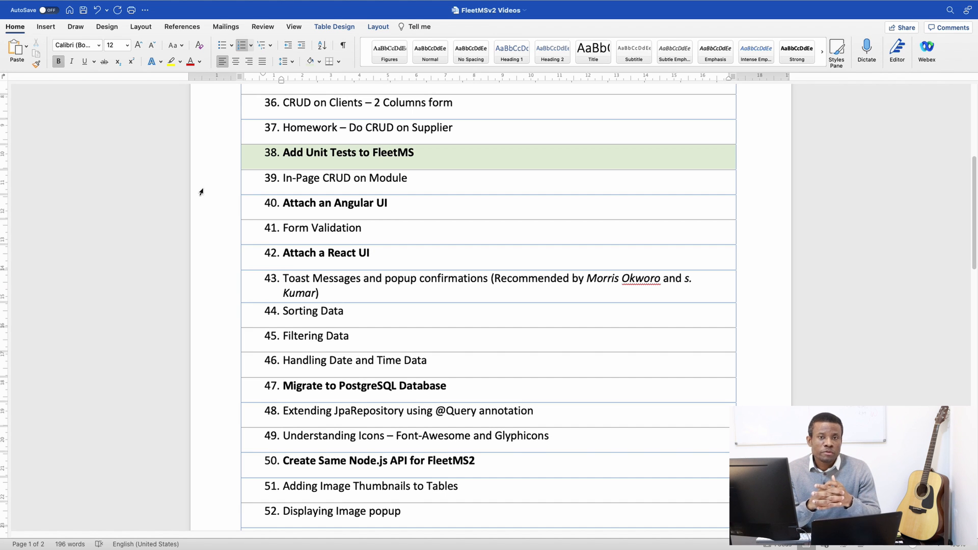
click(368, 252)
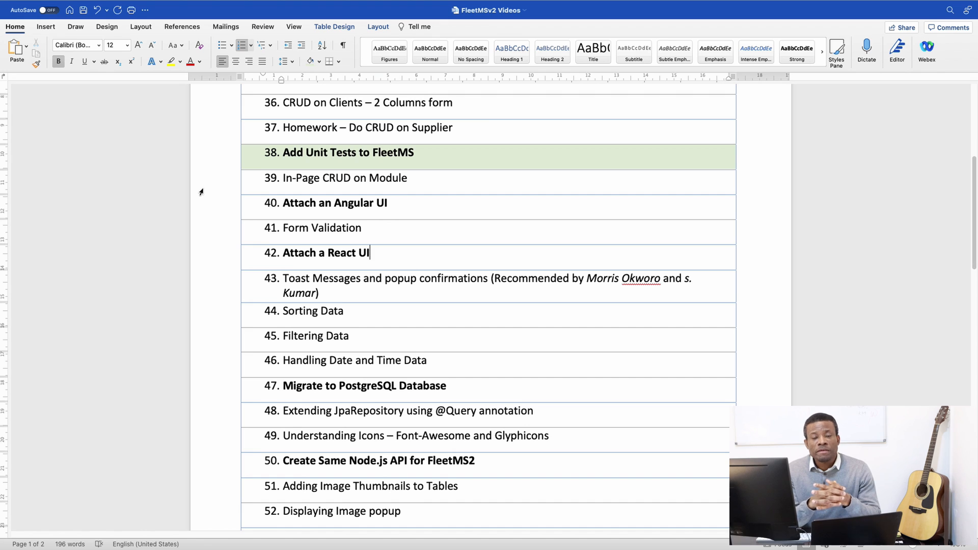
mouse_move(244, 183)
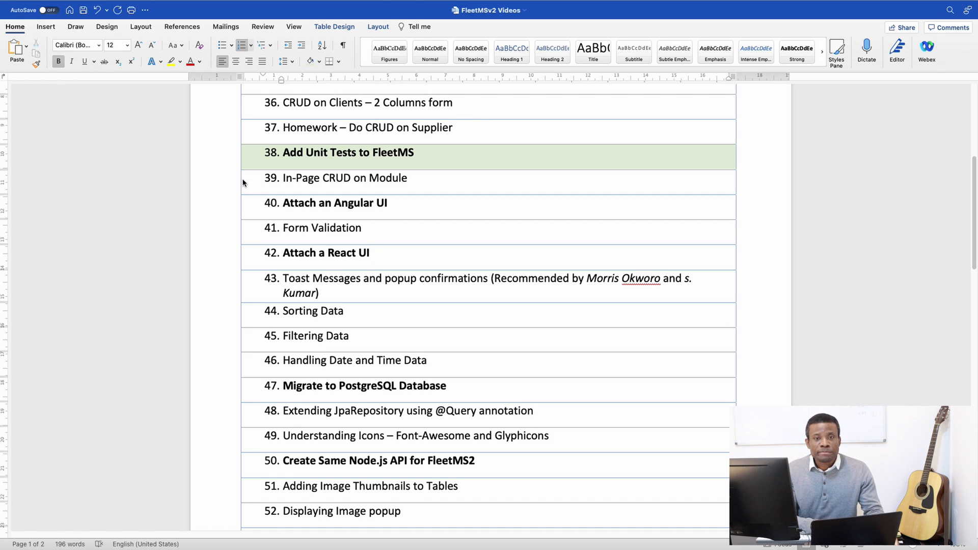
click(369, 253)
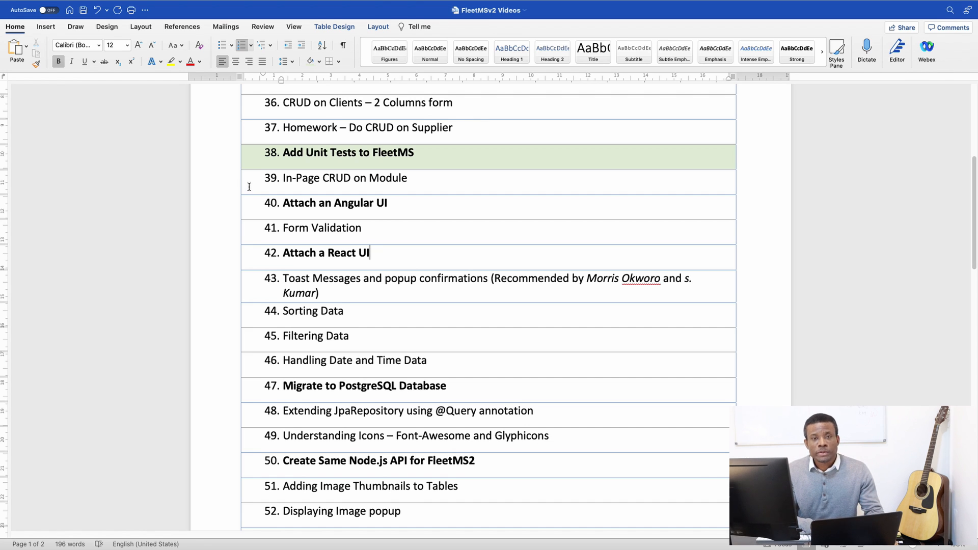